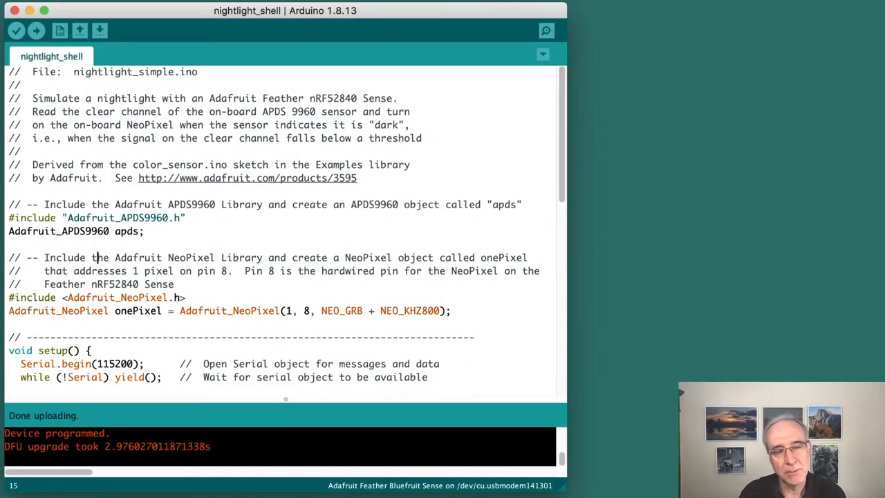
mouse_move(530, 169)
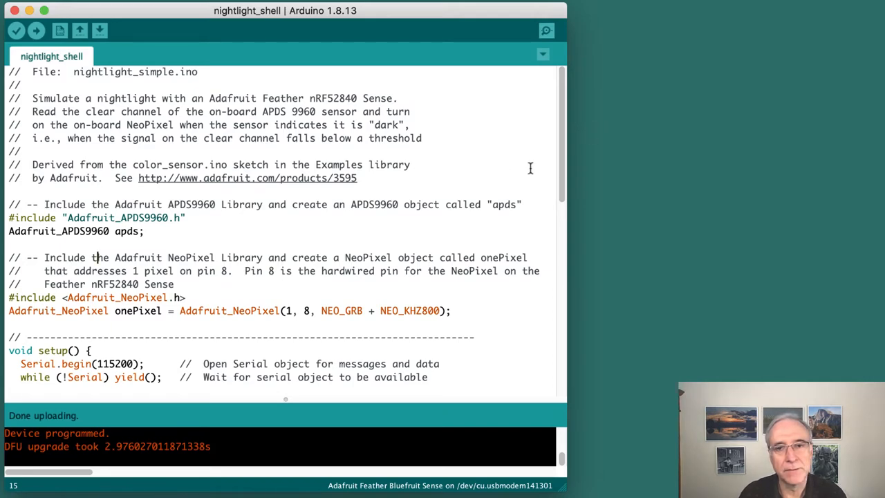
- Review the ambientLight sketch, highlighting the Adafruit_APDS9960 sensor class name
scroll(down, 3)
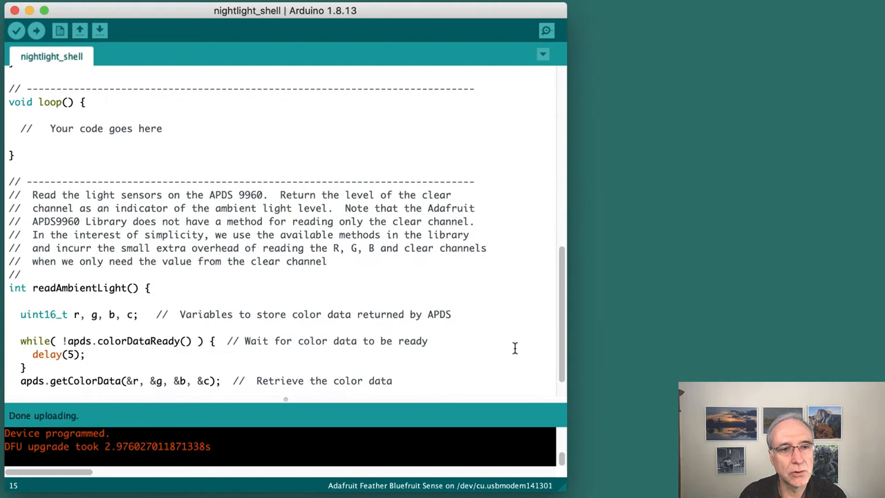
scroll(up, 3)
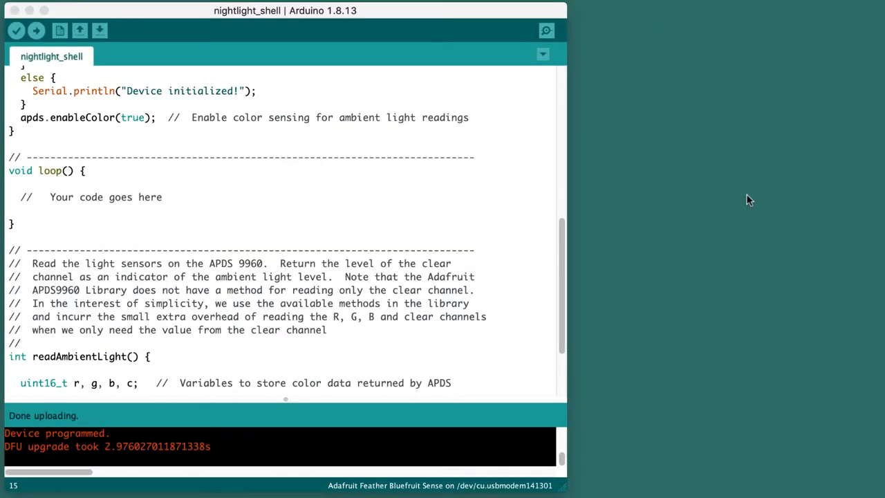
mouse_move(634, 239)
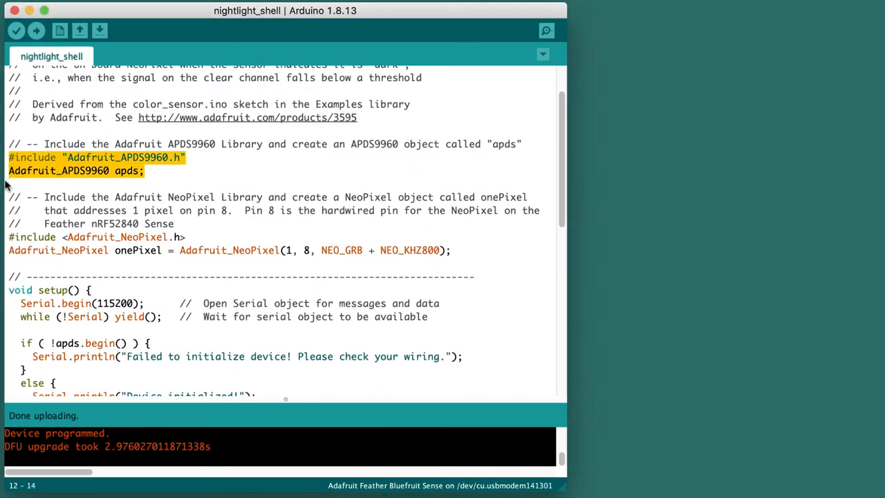
mouse_move(243, 232)
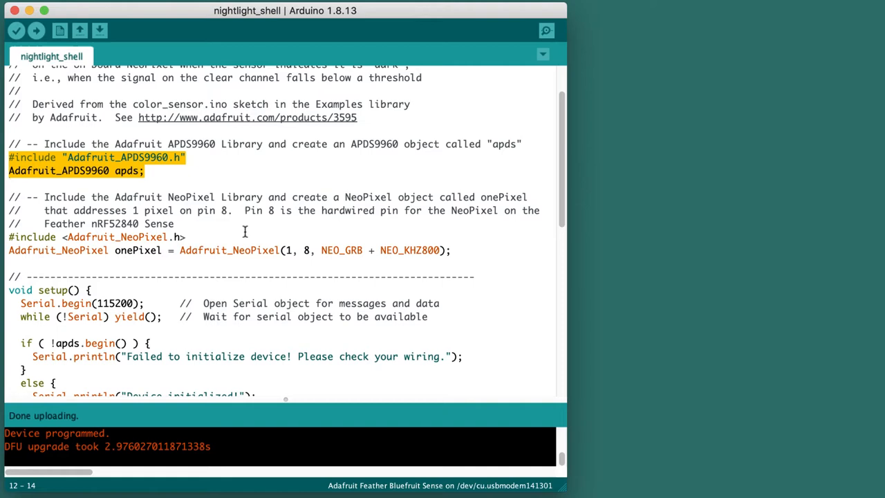
click(145, 172)
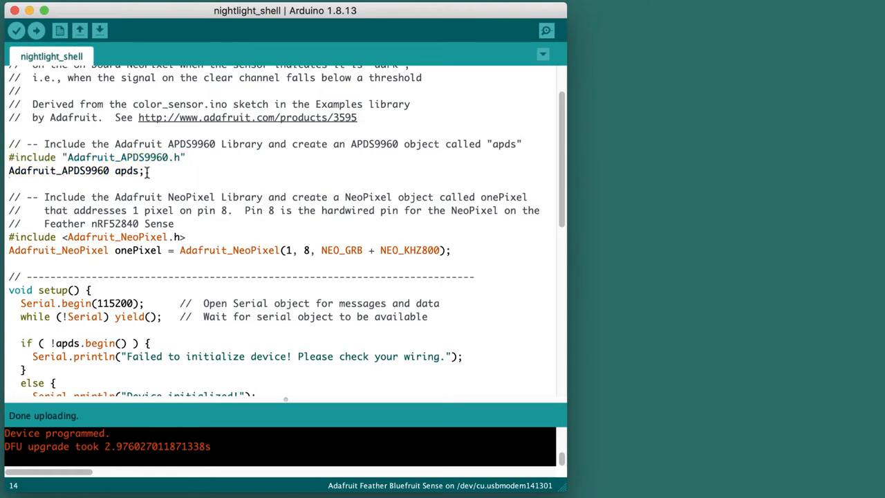
triple_click(76, 171)
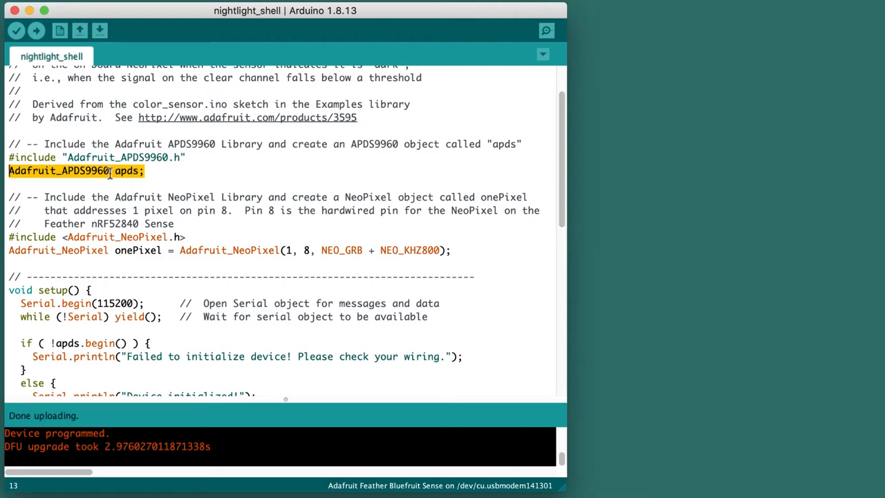
mouse_move(171, 202)
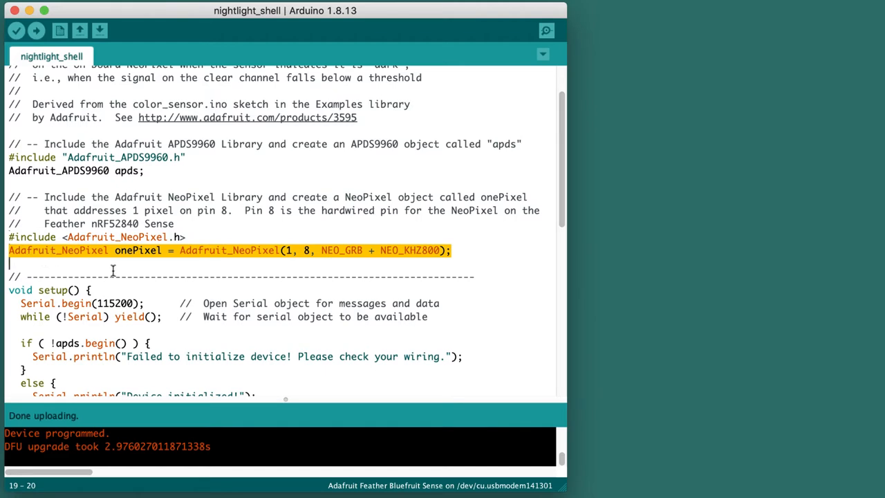
double_click(138, 250)
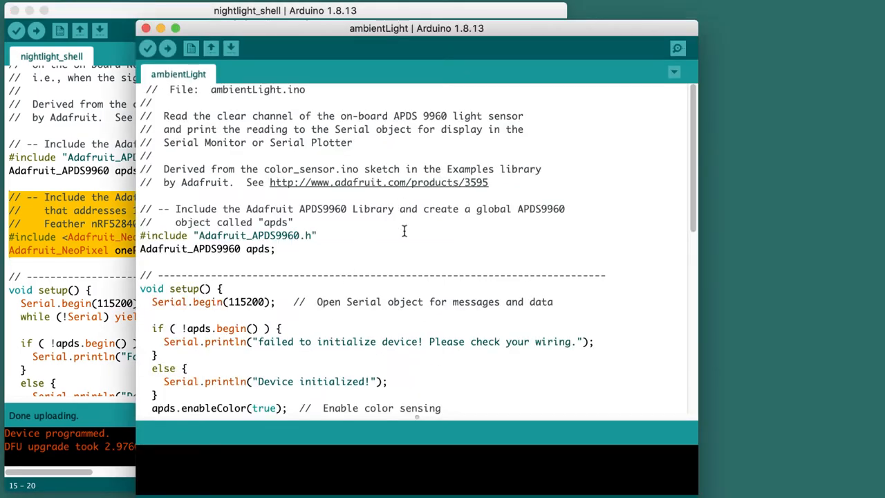
- Select the light-level read/print lines and blinkNeoPixel's NeoPixel setup statements for reference
scroll(down, 3)
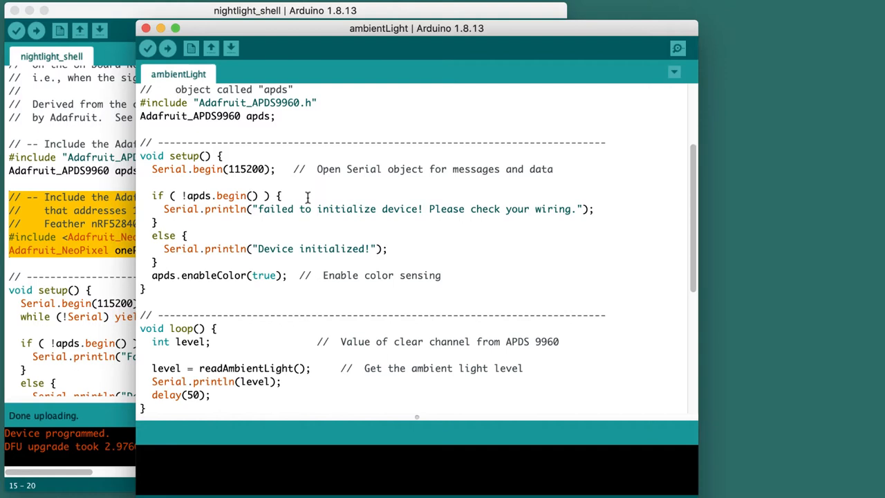
mouse_move(271, 177)
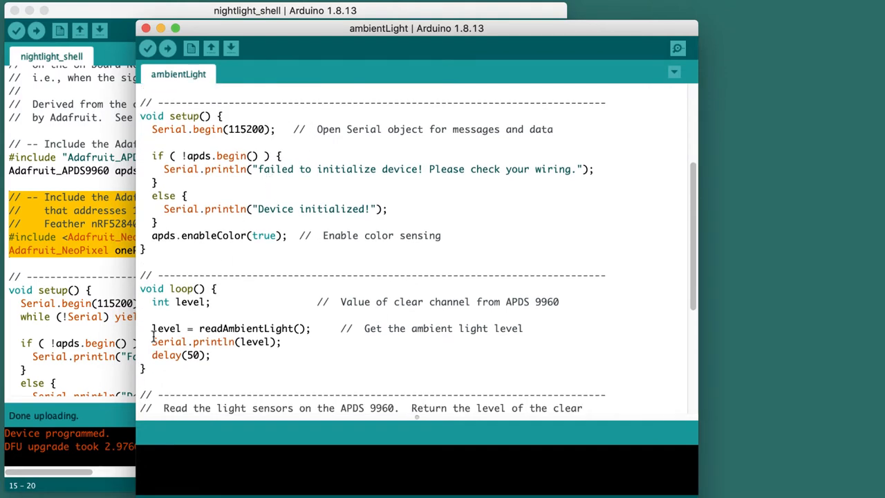
mouse_move(145, 329)
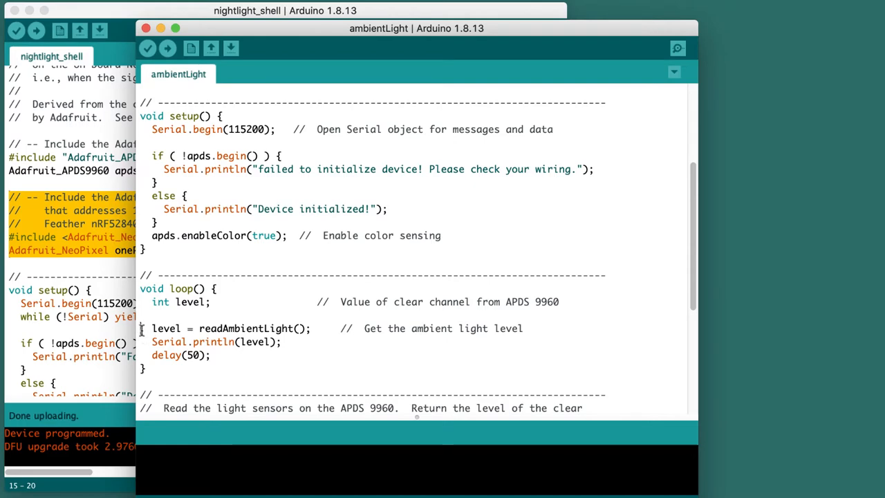
drag(152, 329, 279, 341)
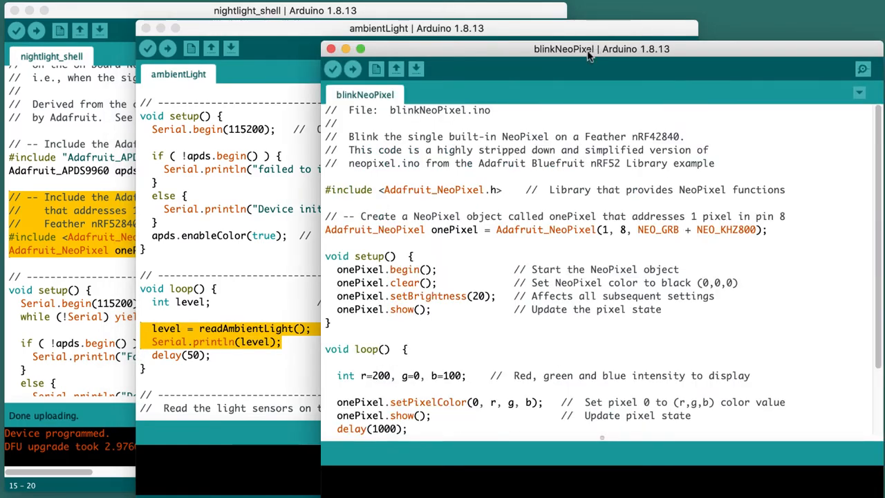
scroll(down, 3)
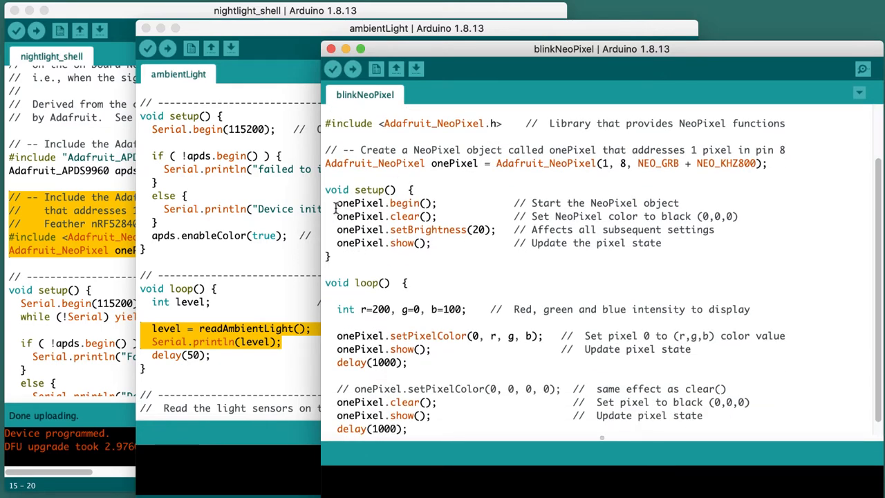
drag(337, 202, 428, 249)
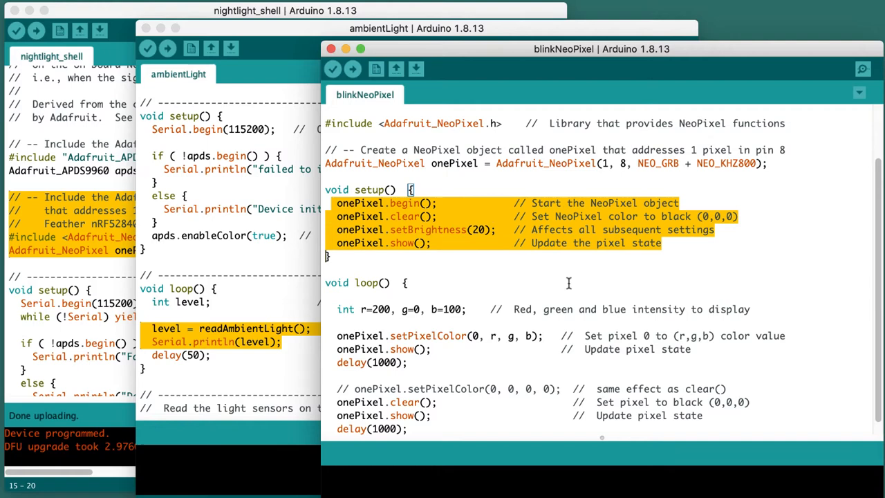
scroll(down, 3)
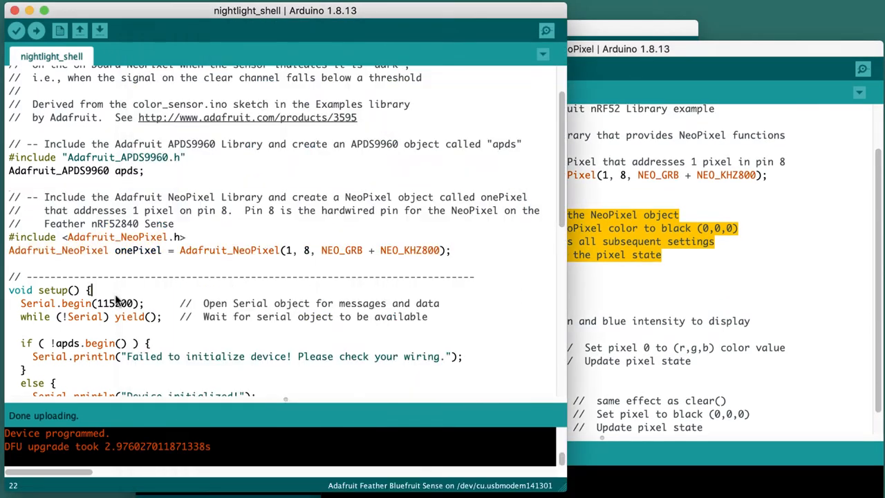
- Scroll nightlight_shell to loop() and select the 'Your code goes here' placeholder comment
scroll(down, 3)
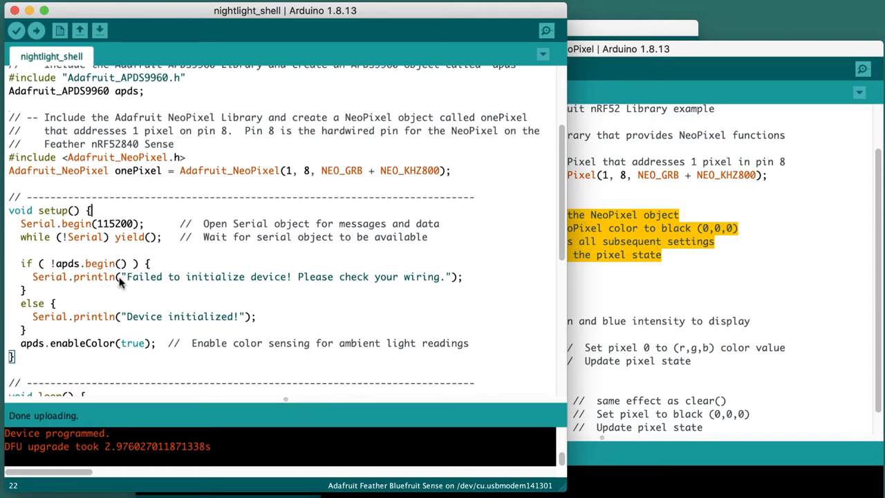
mouse_move(137, 263)
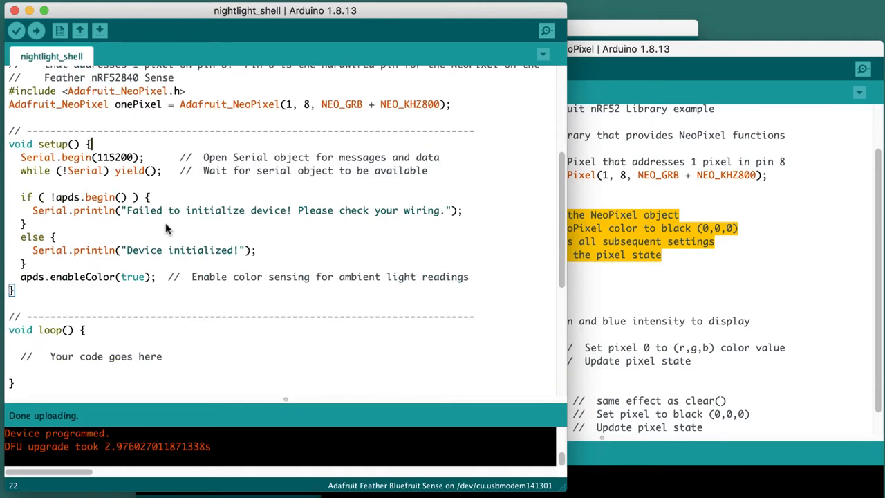
scroll(down, 3)
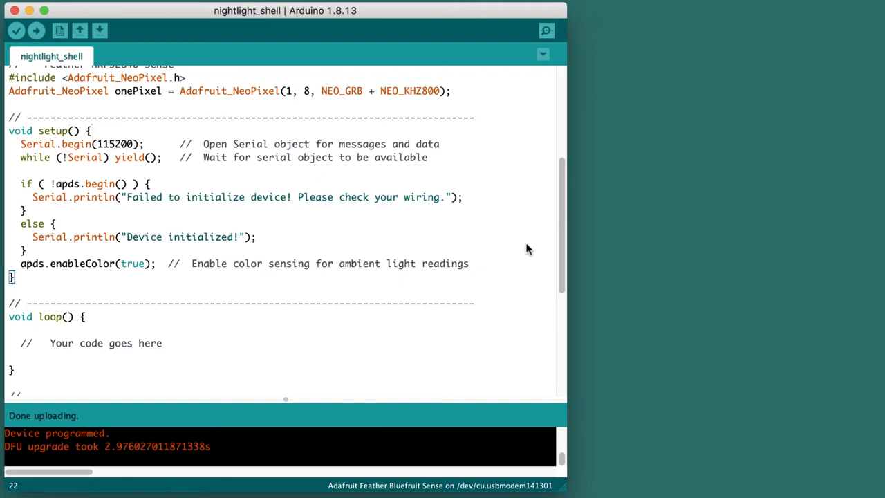
mouse_move(96, 352)
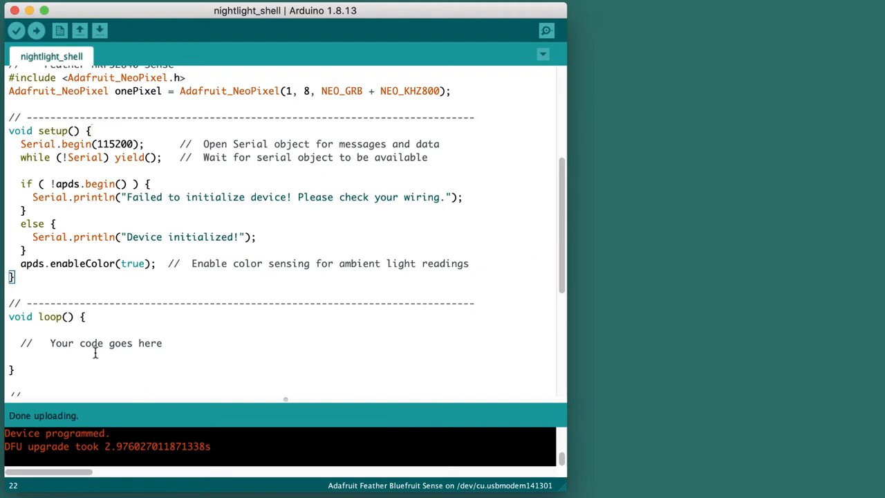
scroll(down, 3)
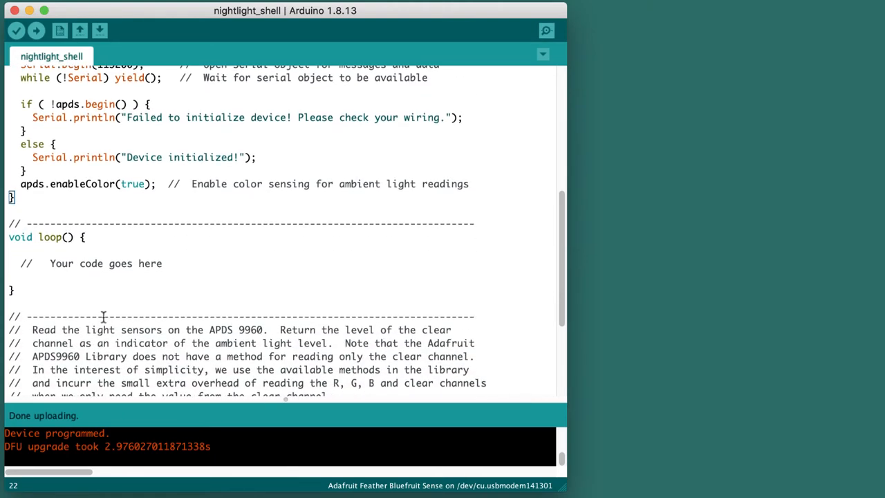
scroll(down, 3)
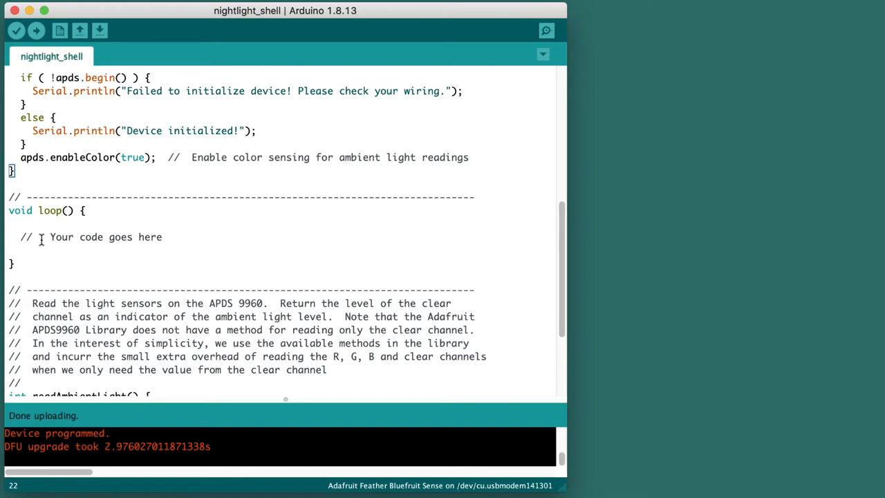
drag(50, 236, 145, 236)
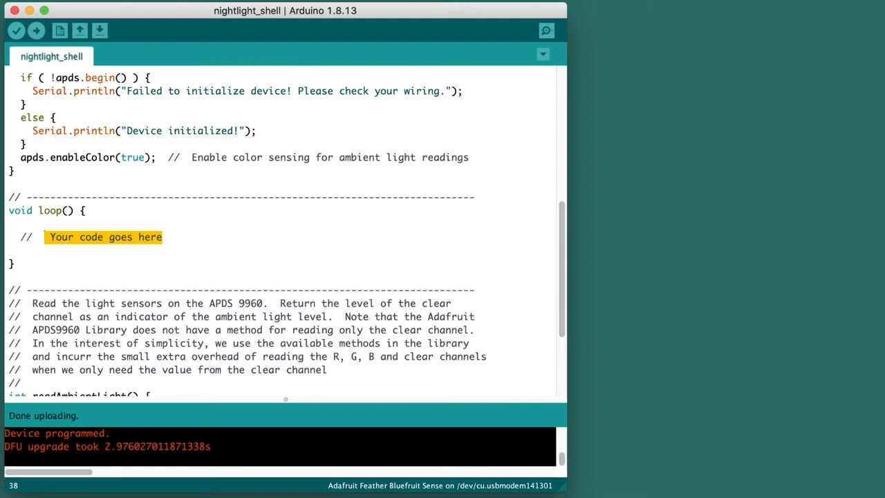
- Write loop comments: '// If ambient light level is less threshold, turn on NeoPixel' and '// Otherwise turn off the NeoPixel'
text(Read the ambient light level)
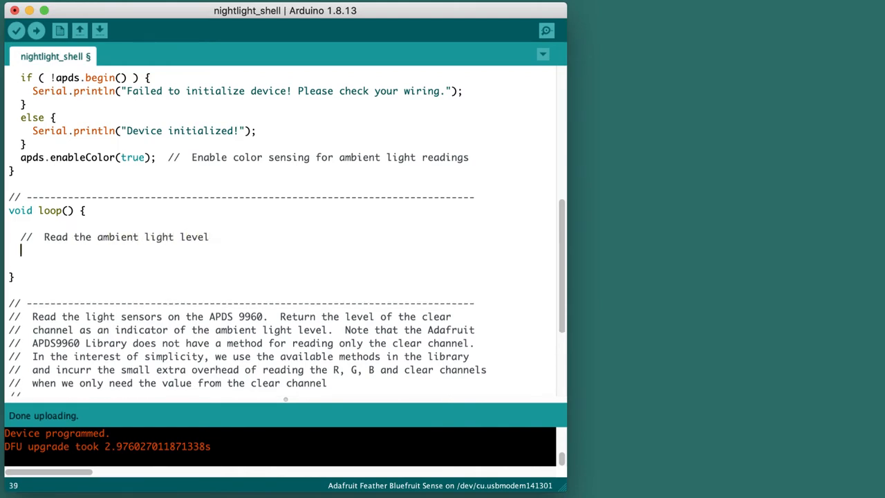
text(//)
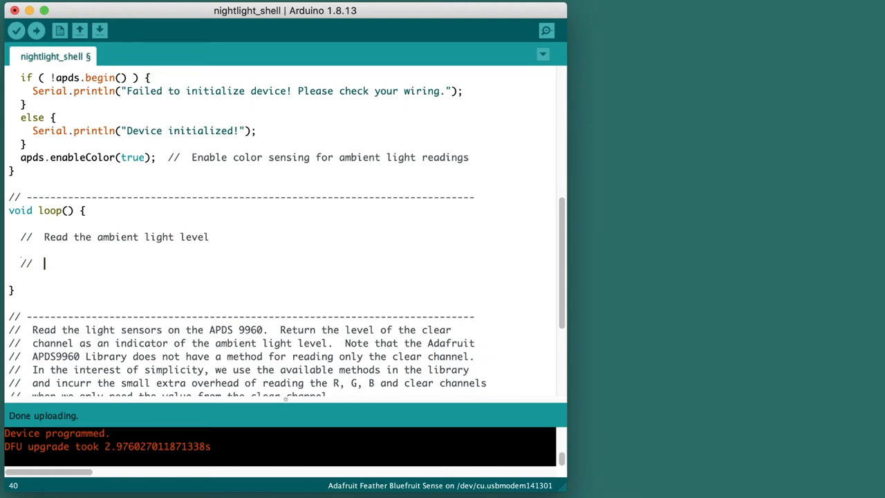
text(IF)
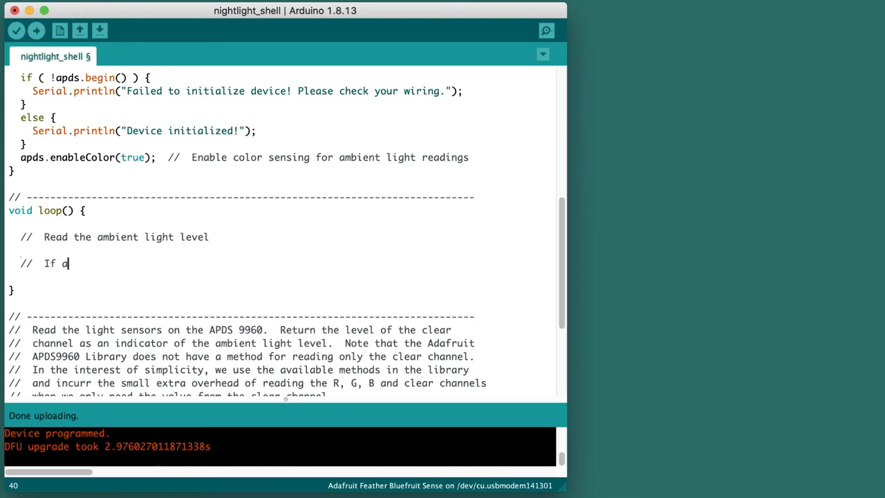
text(mbient)
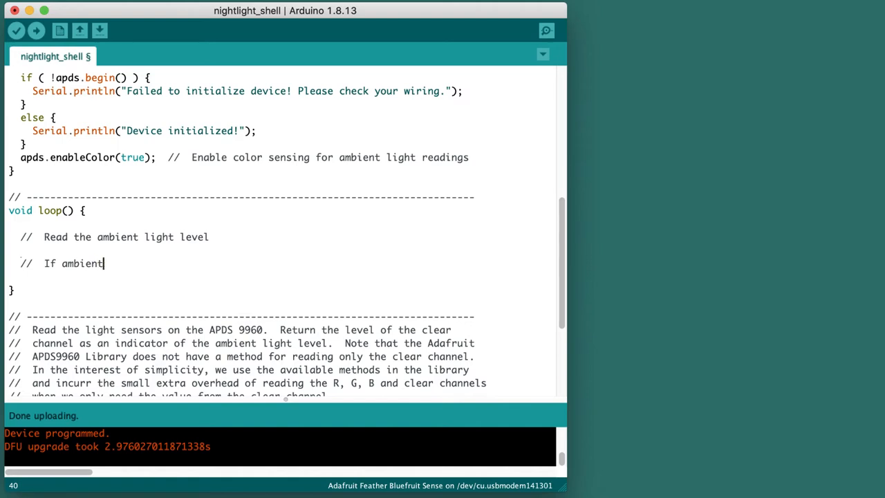
text(light level is)
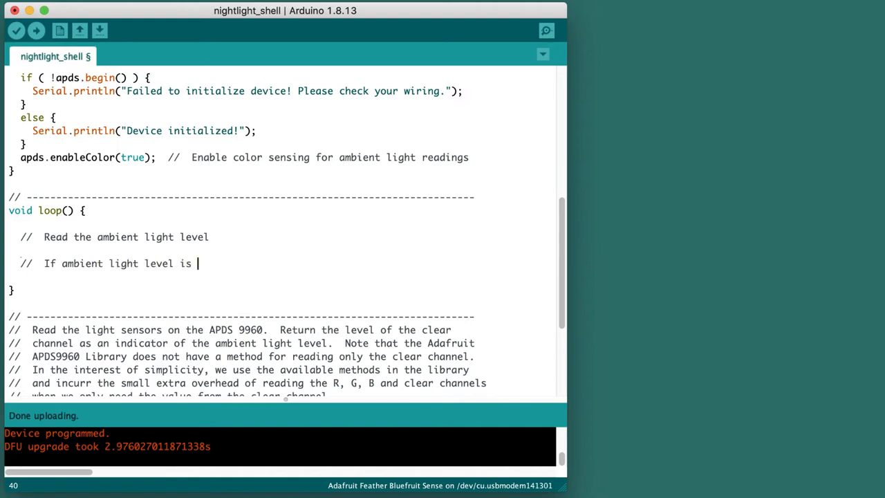
text(less thre)
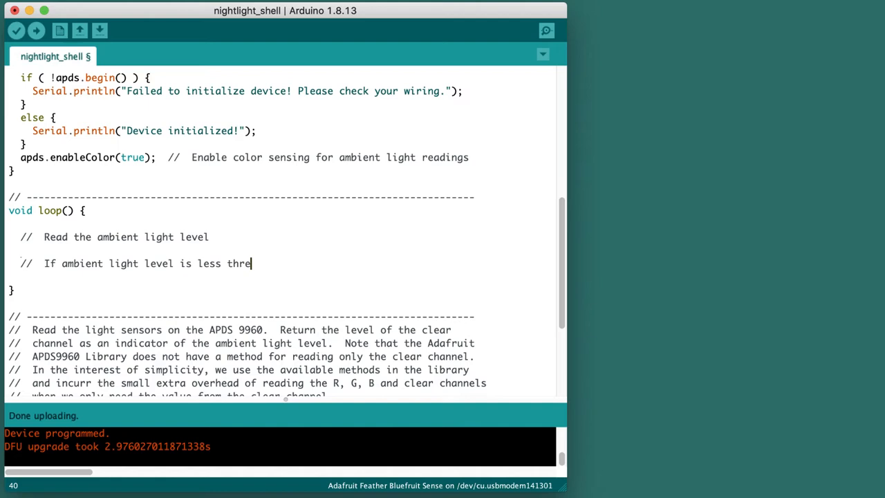
text(shold, turn on)
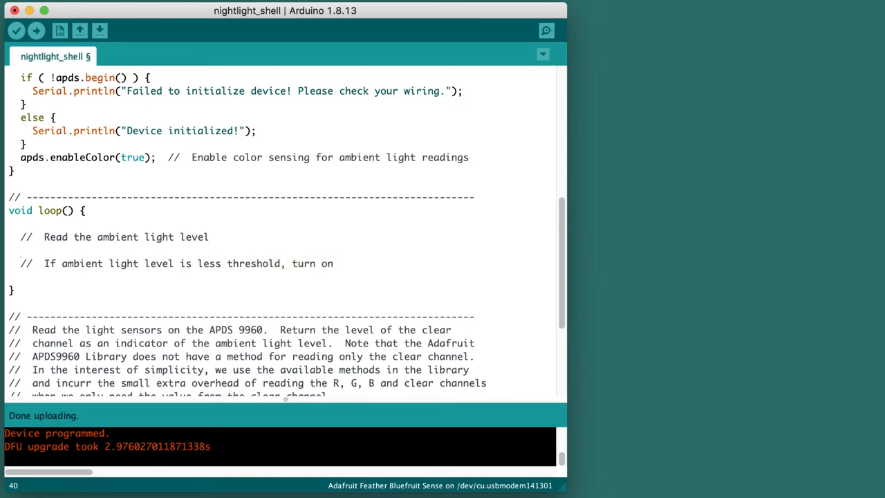
text(NeoPixel)
text(//  Oher)
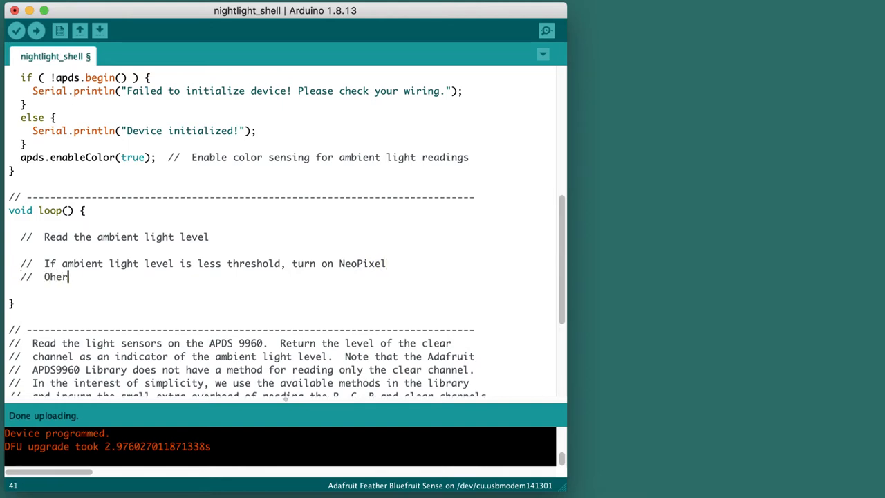
text(t)
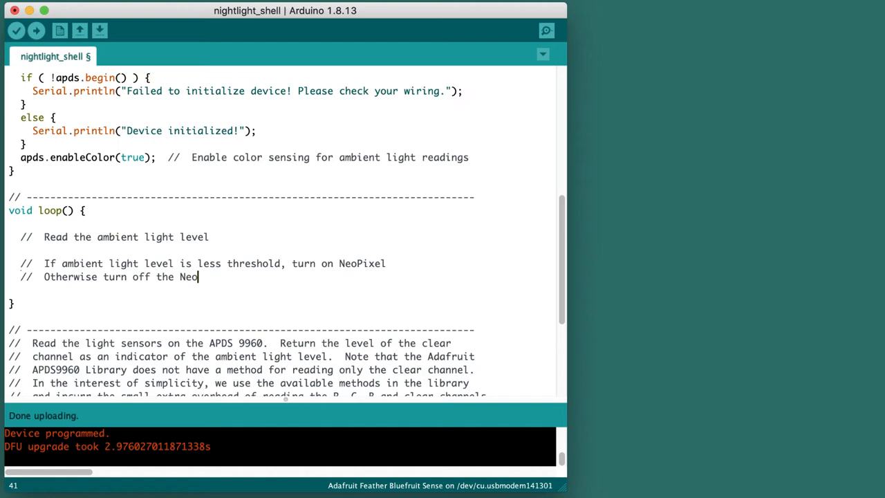
text(Pixel)
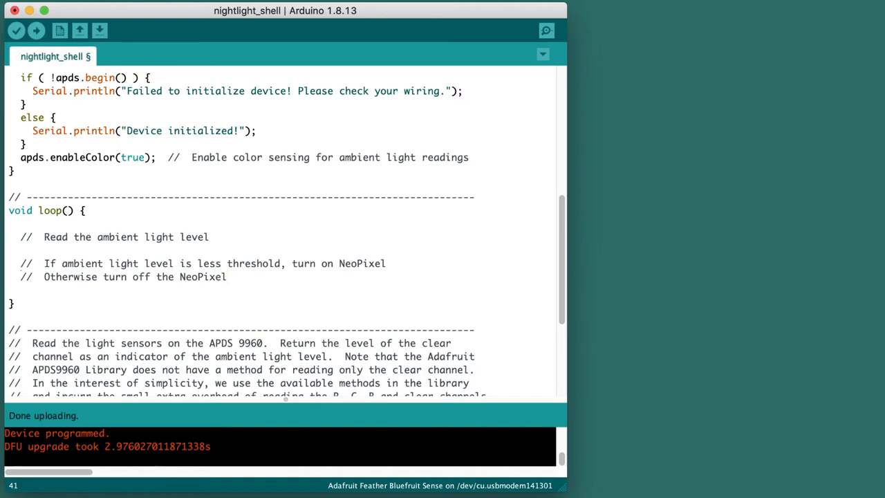
mouse_move(190, 336)
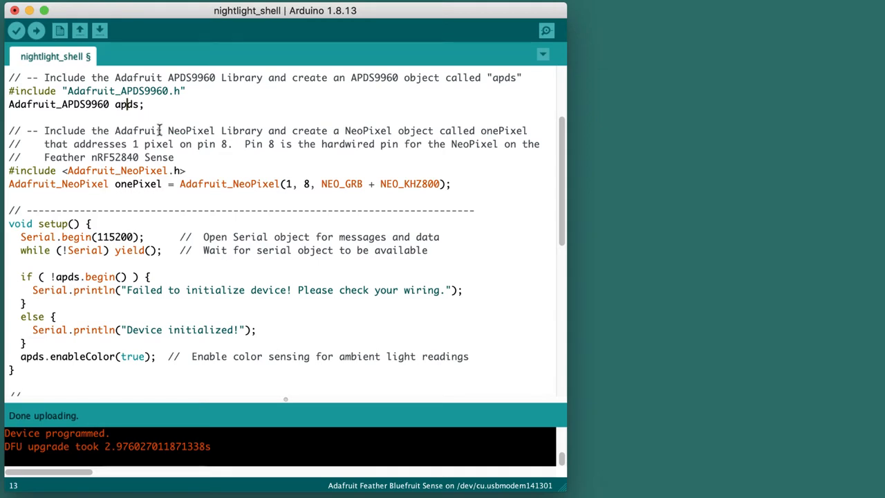
scroll(down, 3)
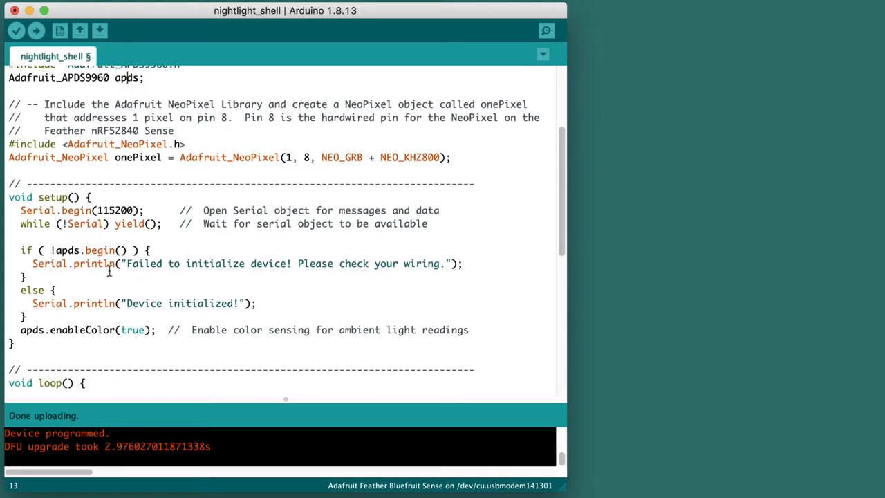
mouse_move(135, 321)
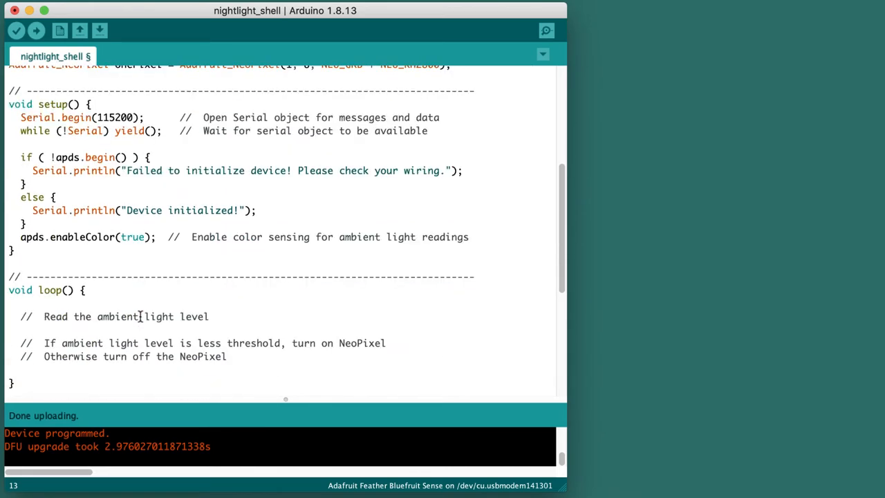
scroll(down, 3)
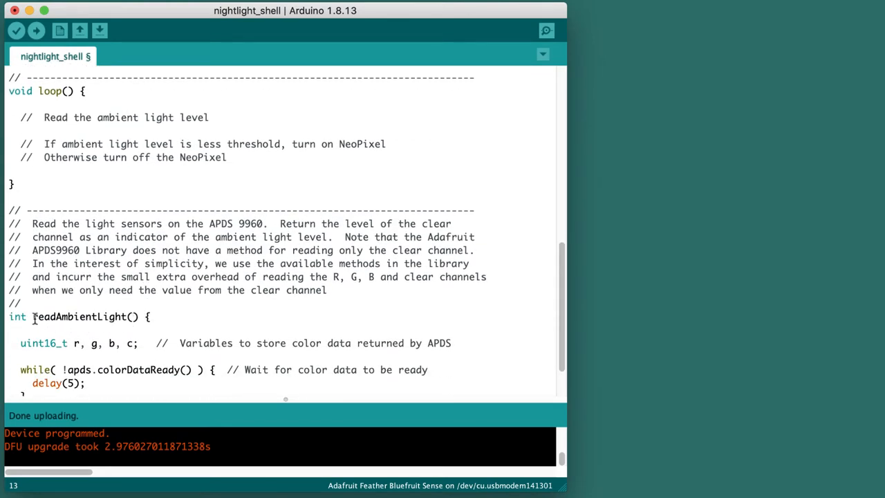
double_click(80, 317)
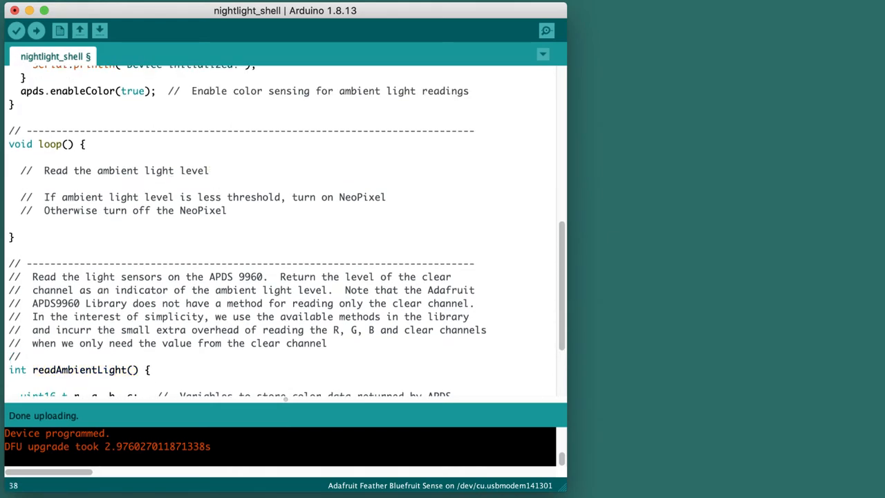
- Add 'level = readAmbientLight();' and 'Serial.println(level);' to the loop
text(level)
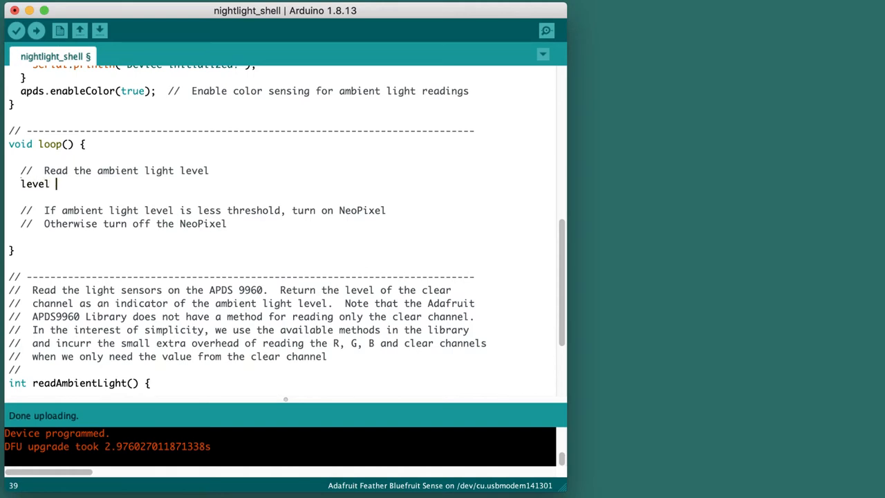
text(= readAmbientLight();)
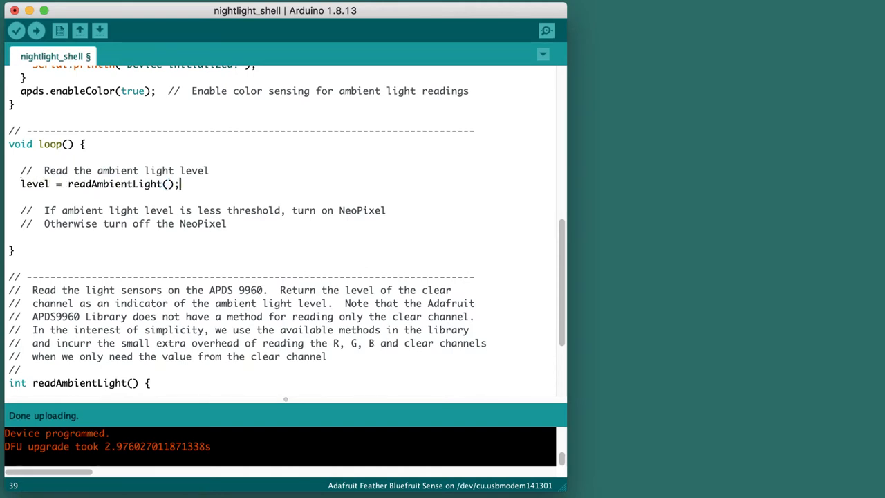
text(Serial)
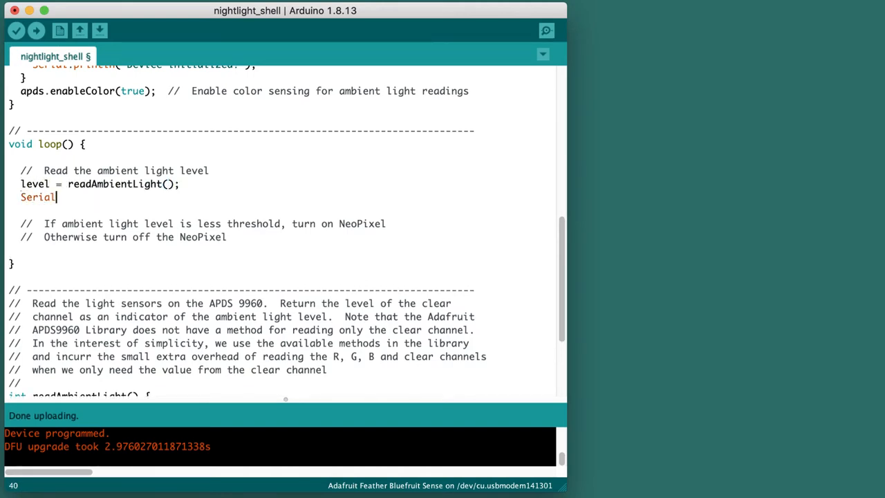
text(.prt)
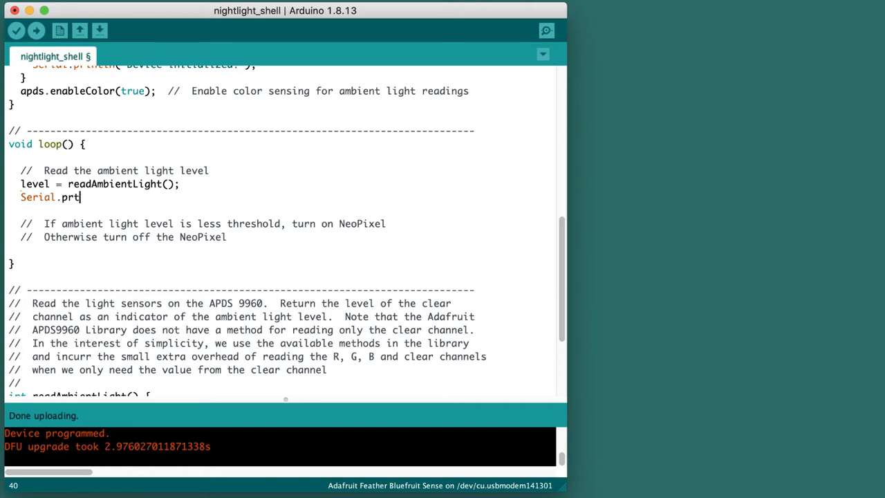
text(intln(level)
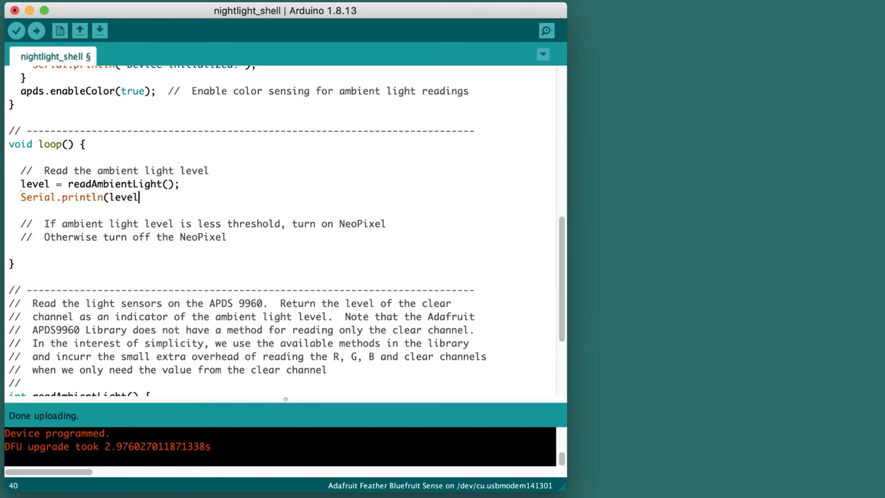
text();)
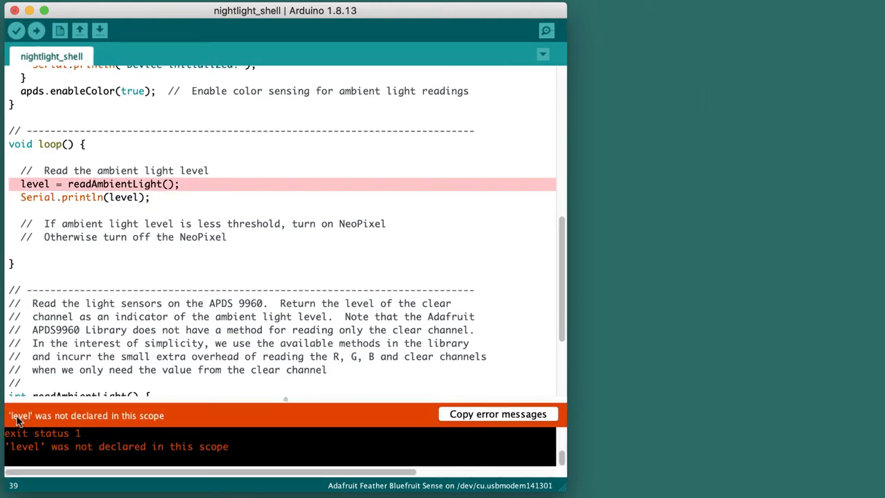
mouse_move(149, 329)
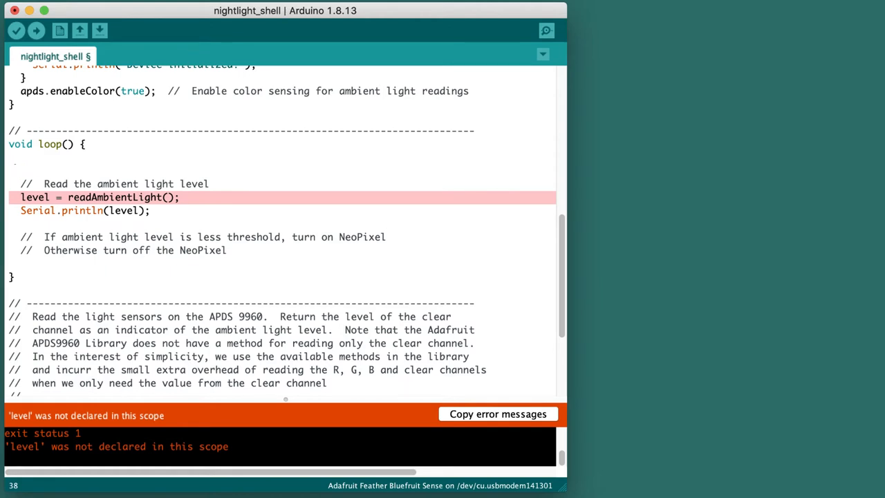
- Declare 'int level;' at the top of loop() and upload the corrected sketch
text(int level;)
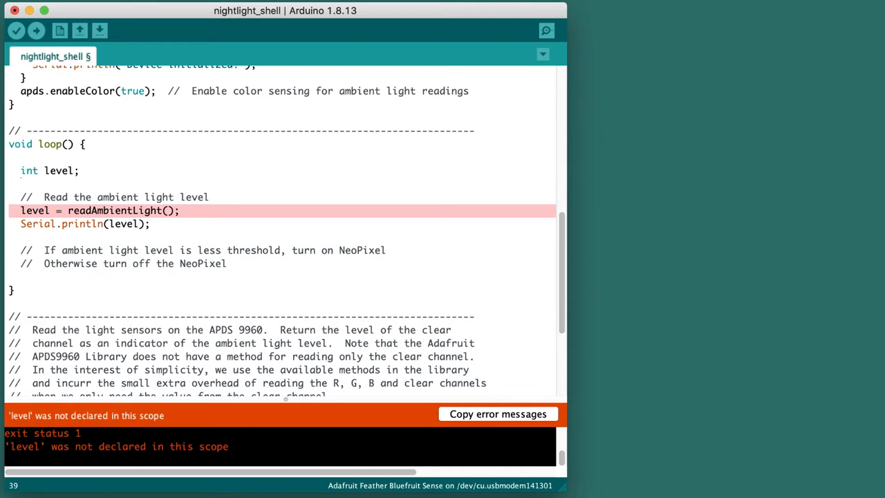
click(36, 30)
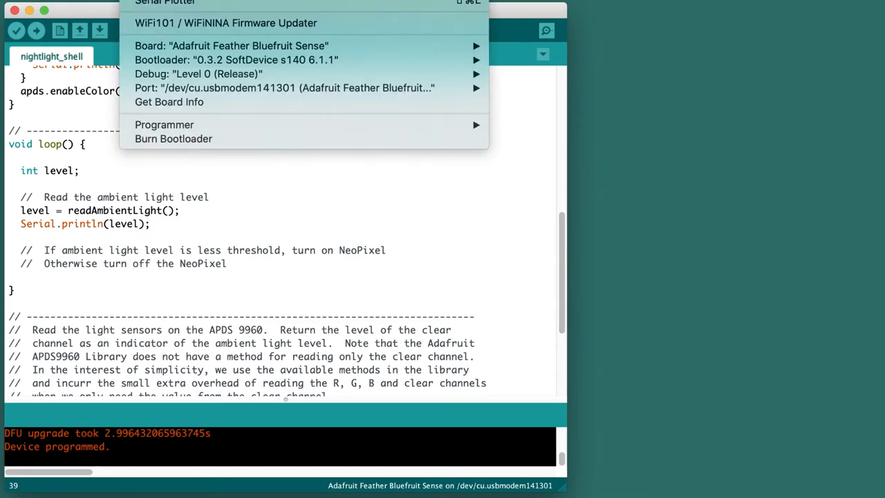
- Show the Serial Monitor streaming light level readings of 36
click(546, 31)
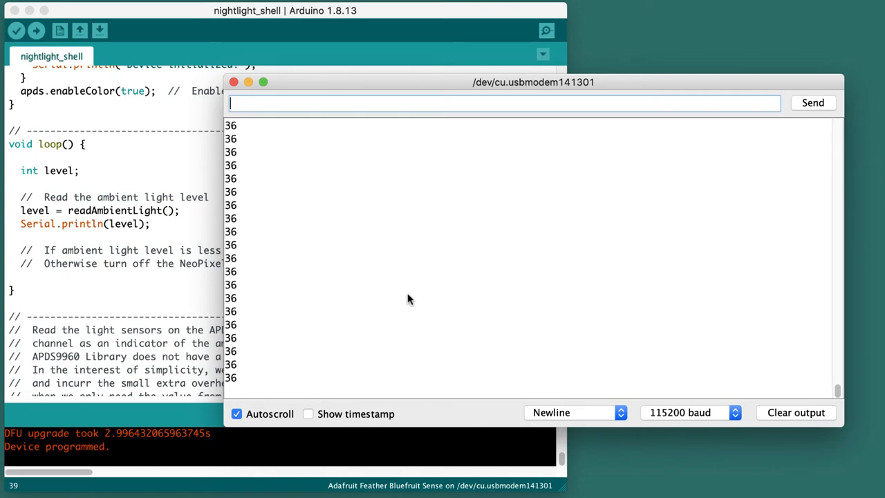
mouse_move(97, 315)
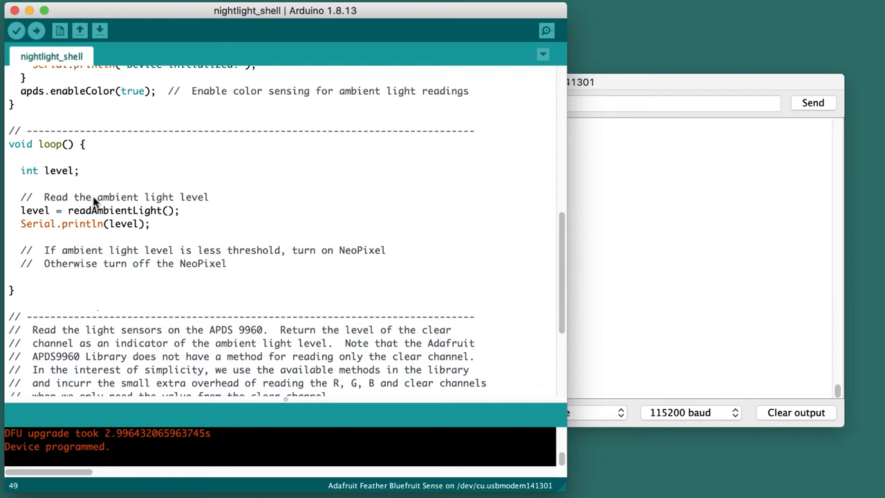
- Start an 'if ( level < threshold ) {' block after the Otherwise comment
double_click(254, 248)
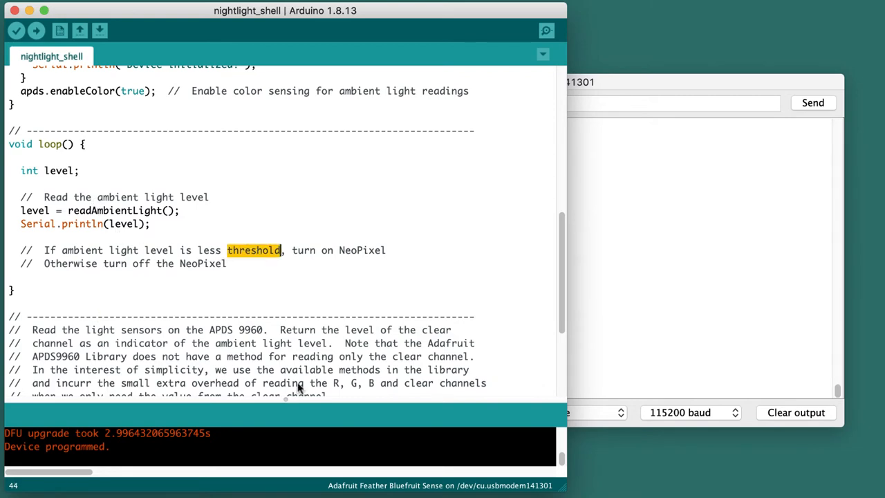
mouse_move(268, 317)
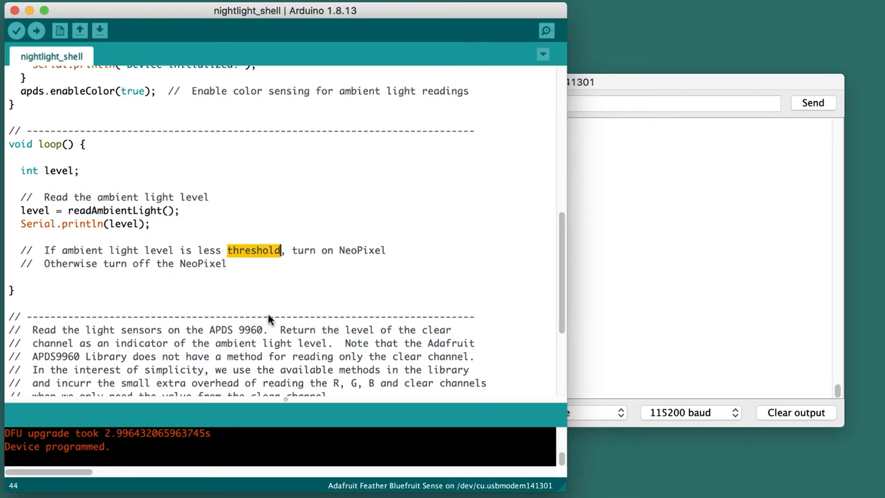
mouse_move(248, 269)
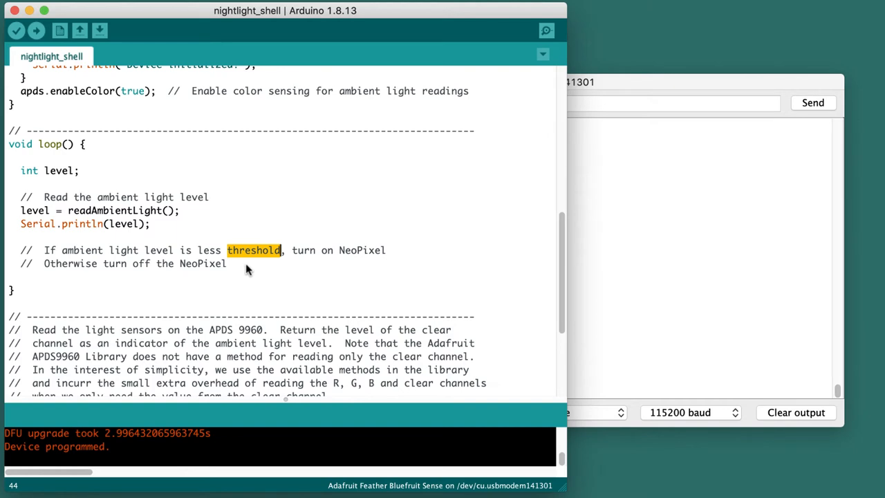
mouse_move(238, 268)
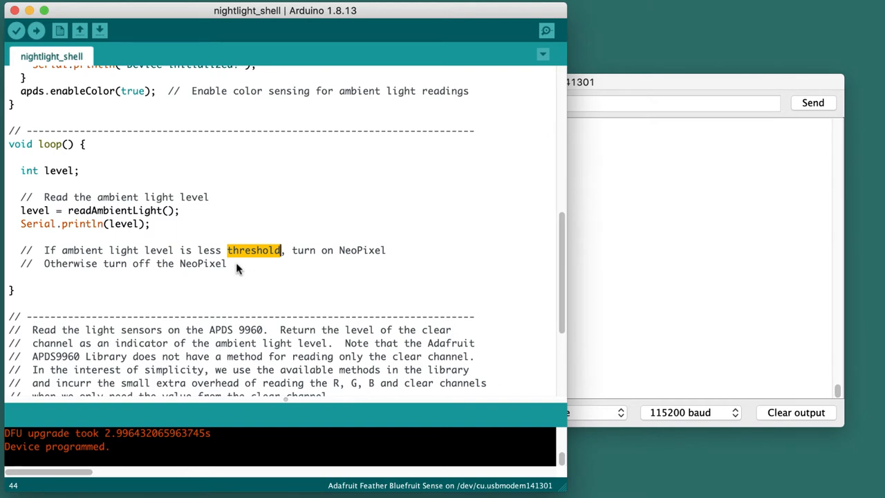
click(229, 263)
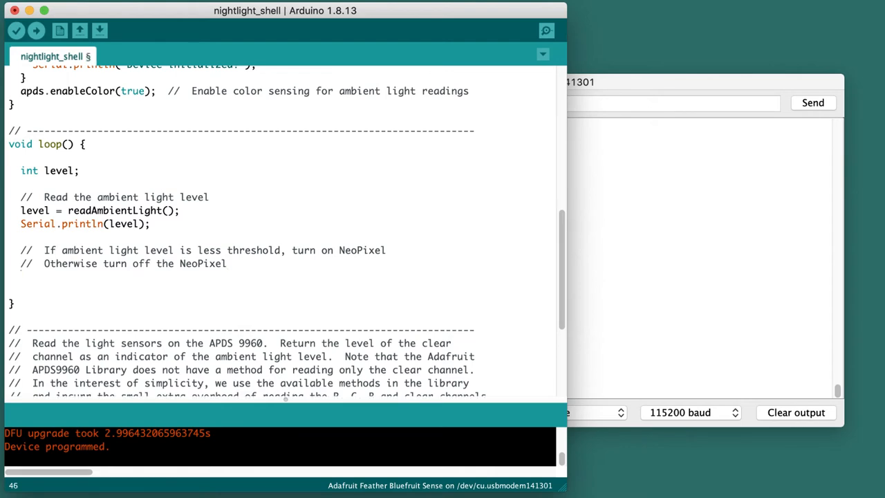
text(if ()
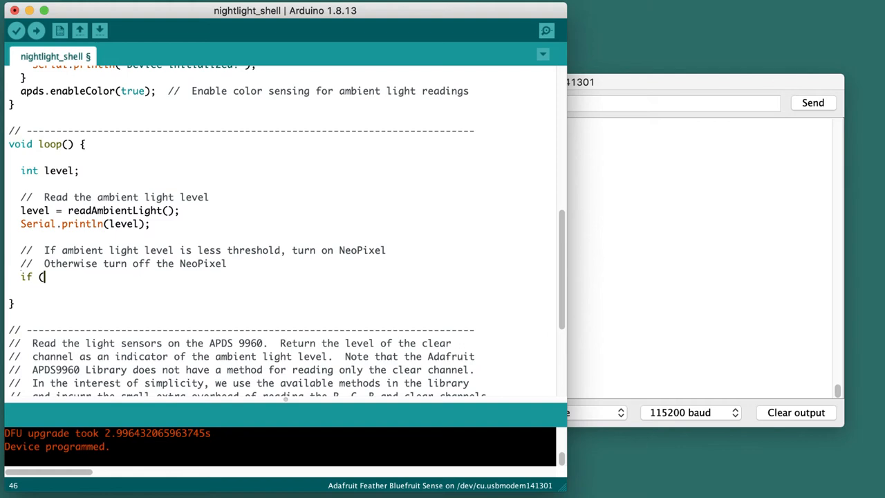
text(level)
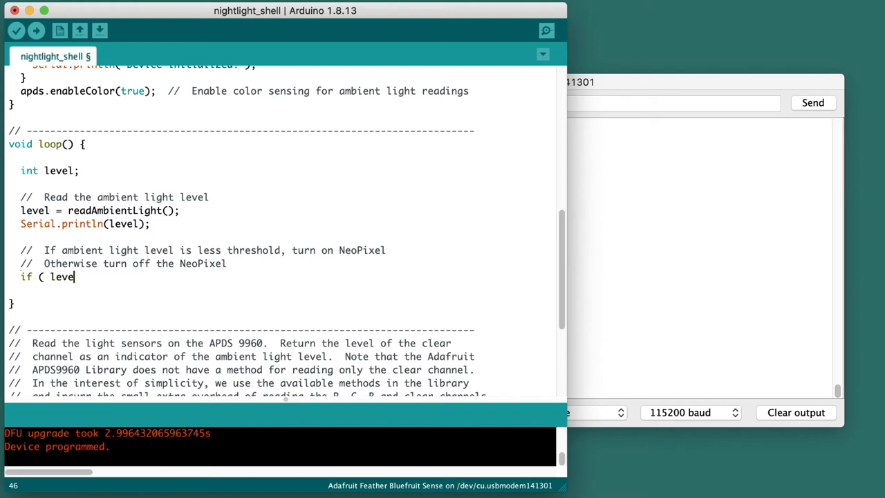
text(< thresh)
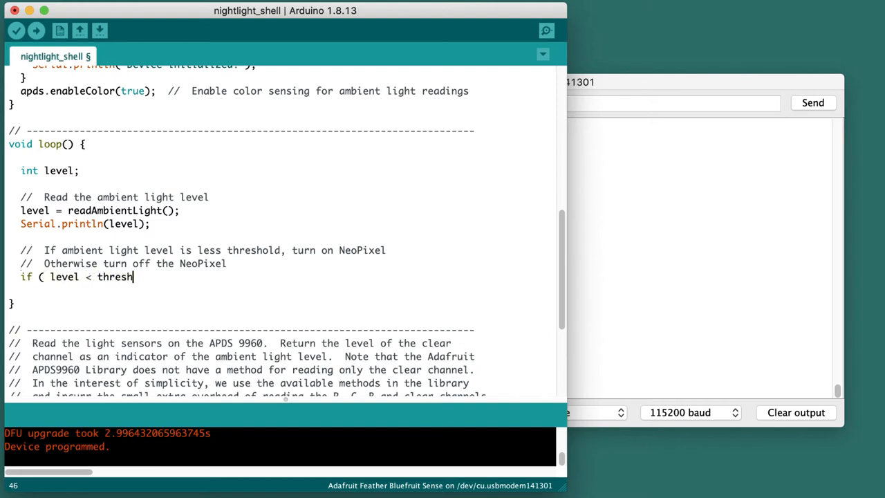
text(old ) {)
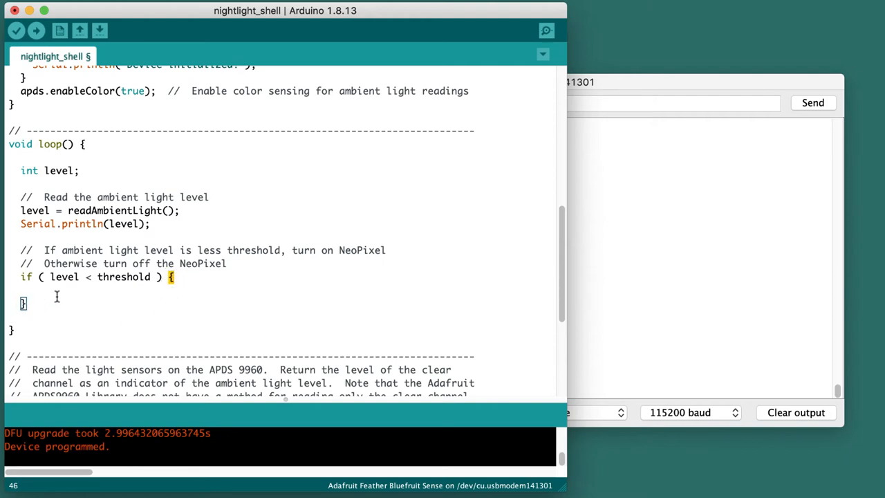
- Add 'Serial.println(" NeoPixel on");' inside the if block and compile with Cmd+S
text(s)
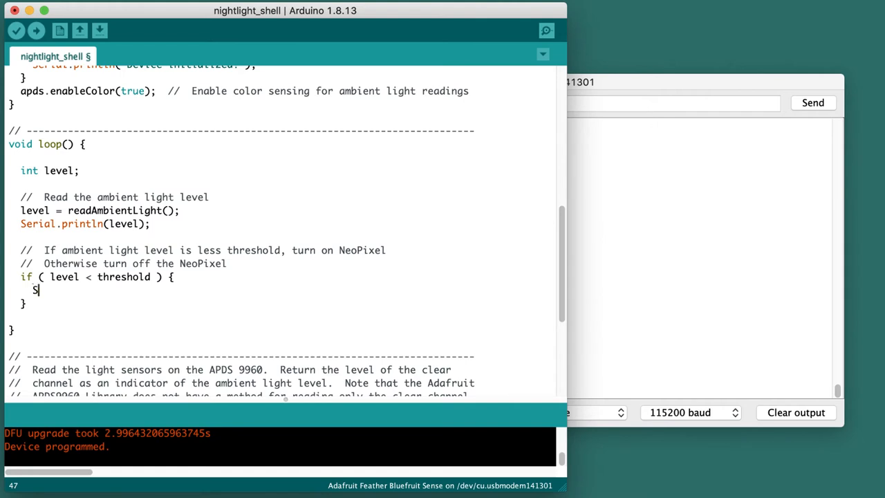
text(erial.println("  N)
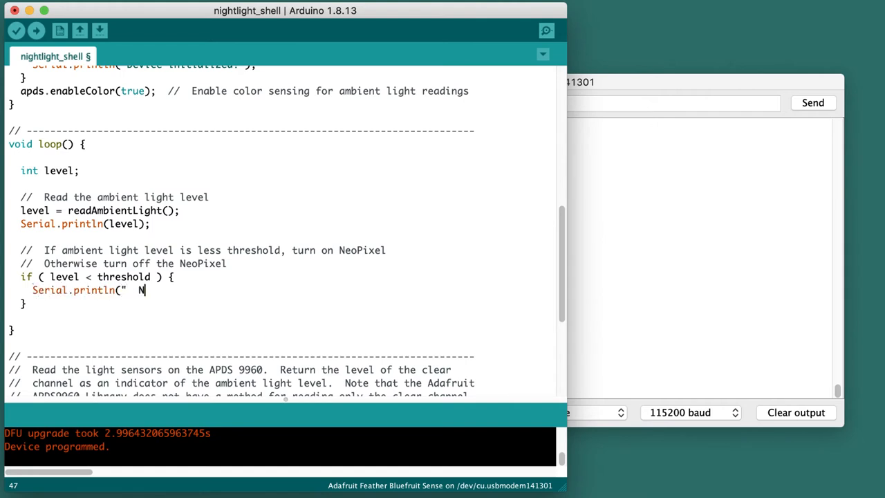
text(eoPixel on");)
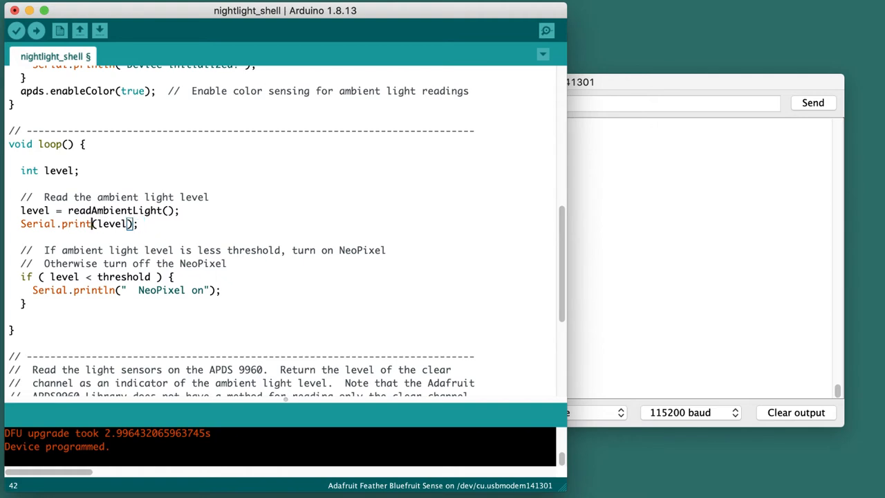
key(cmd+s)
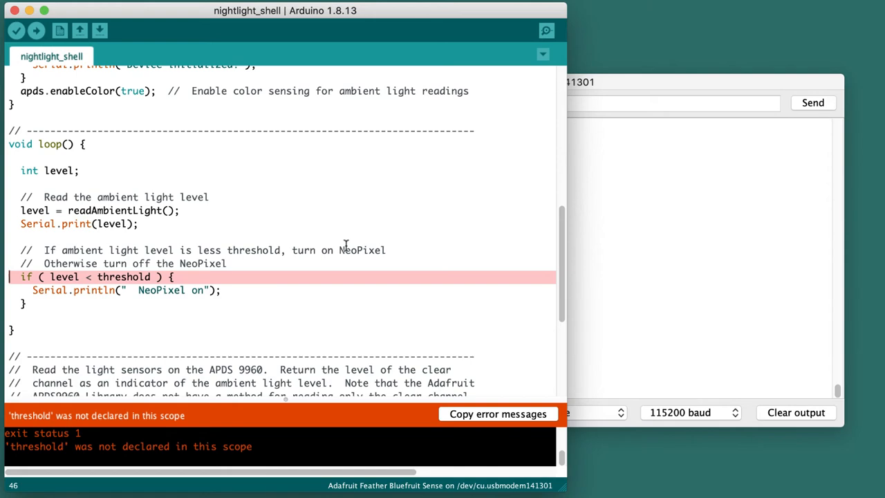
mouse_move(161, 236)
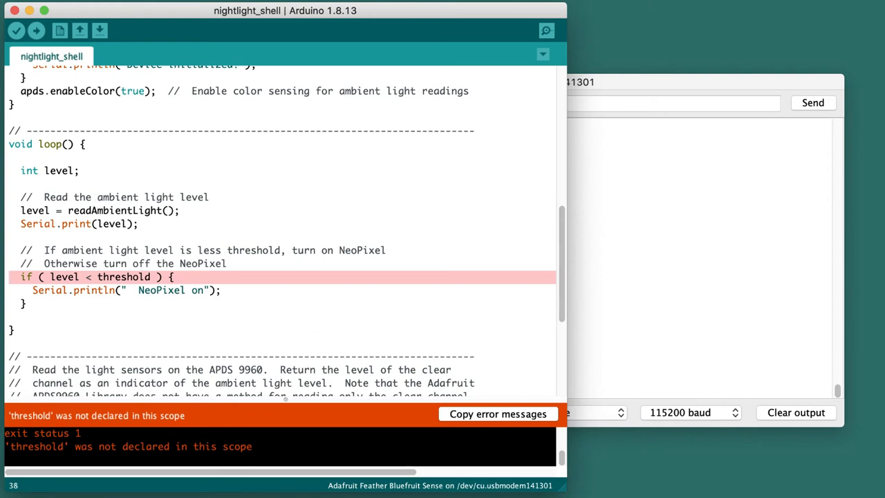
- Declare 'int threshold = 200; // Level defining "dark"' below int level
text(int thre)
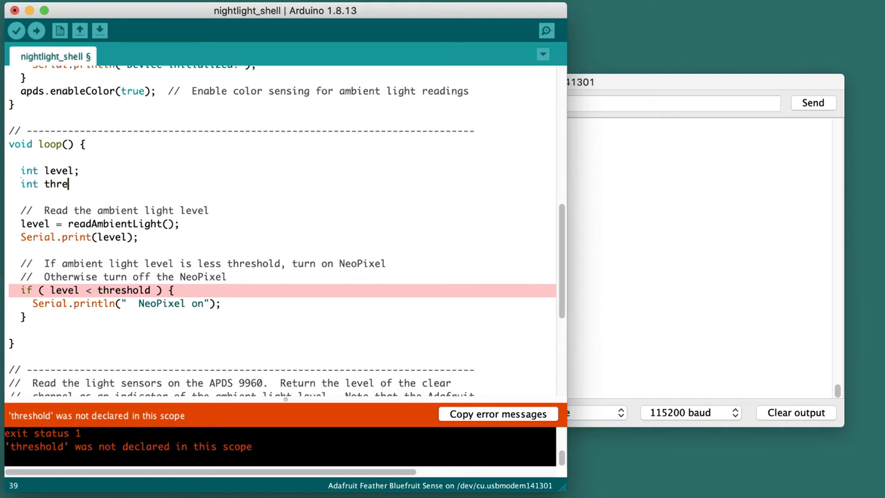
text(shold)
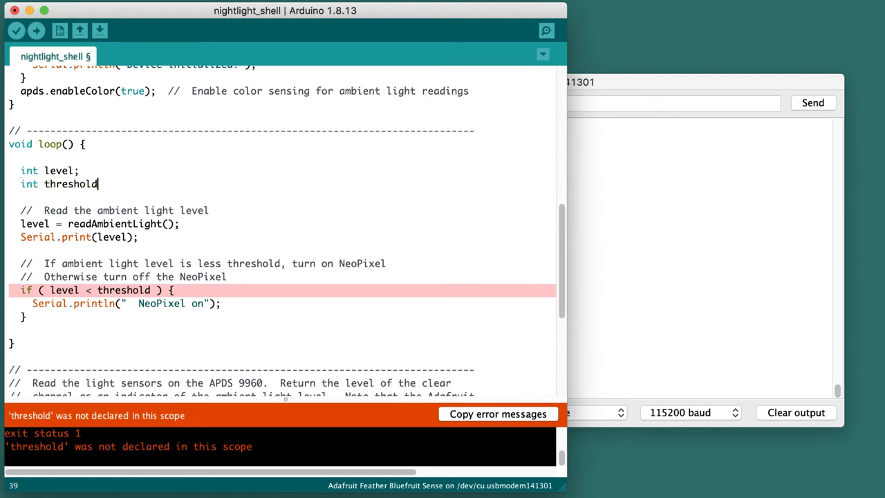
text(=)
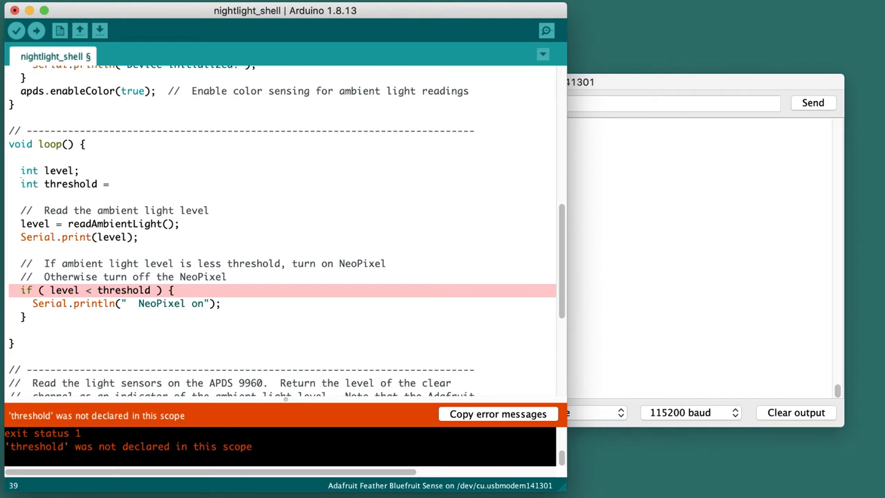
text(200;)
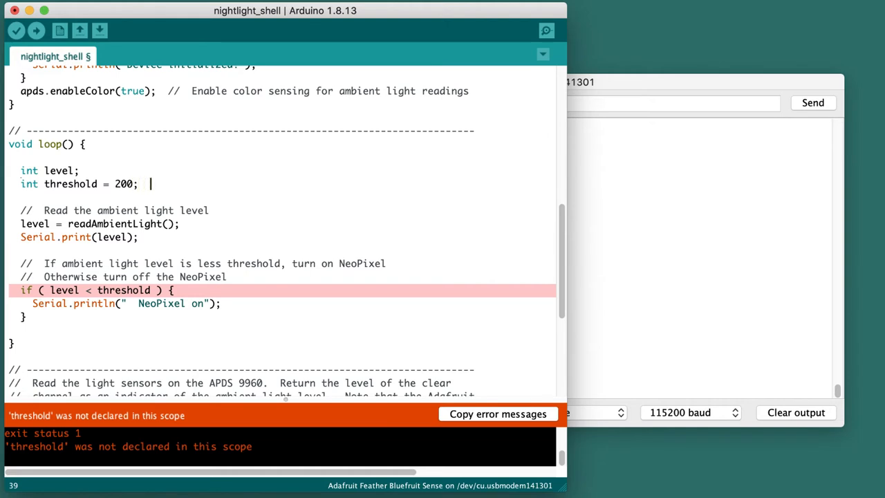
text(// Level)
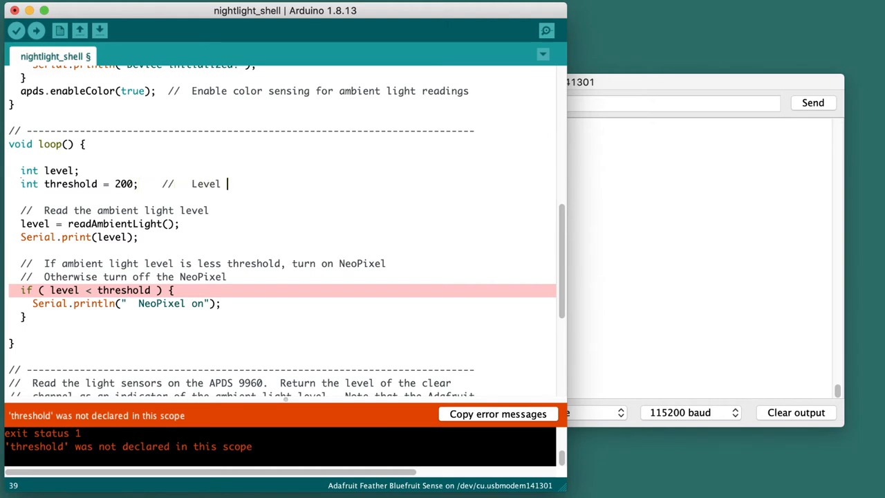
text(defining "dark")
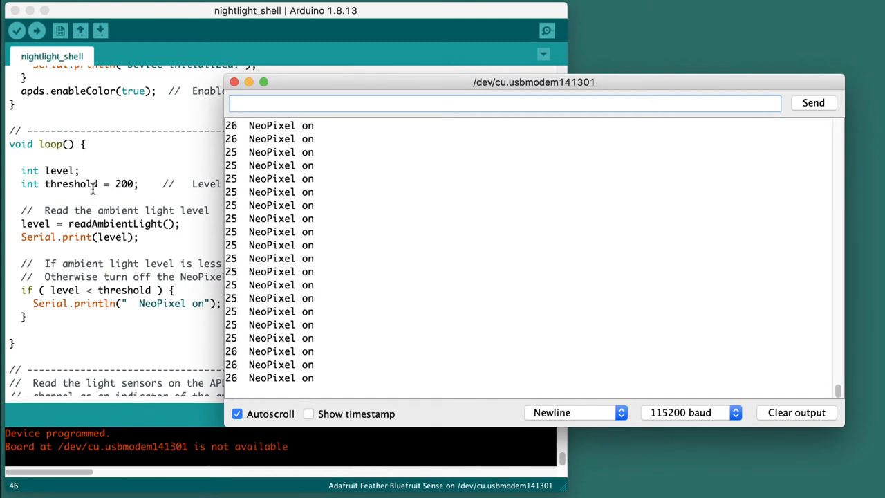
- Bring the sketch editor back in front after watching the serial output
click(796, 412)
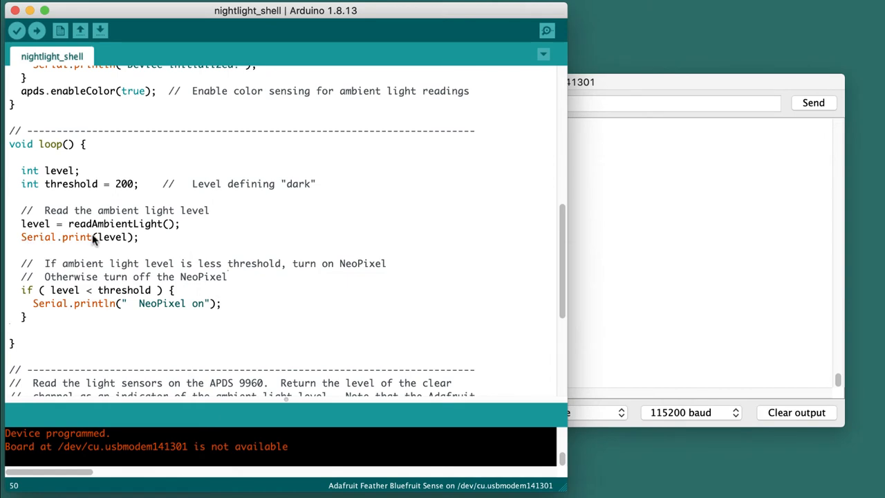
mouse_move(111, 249)
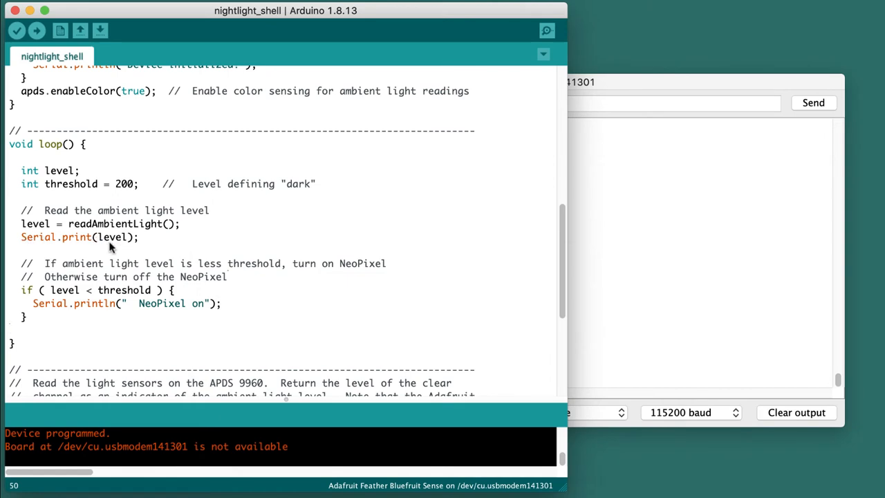
mouse_move(185, 277)
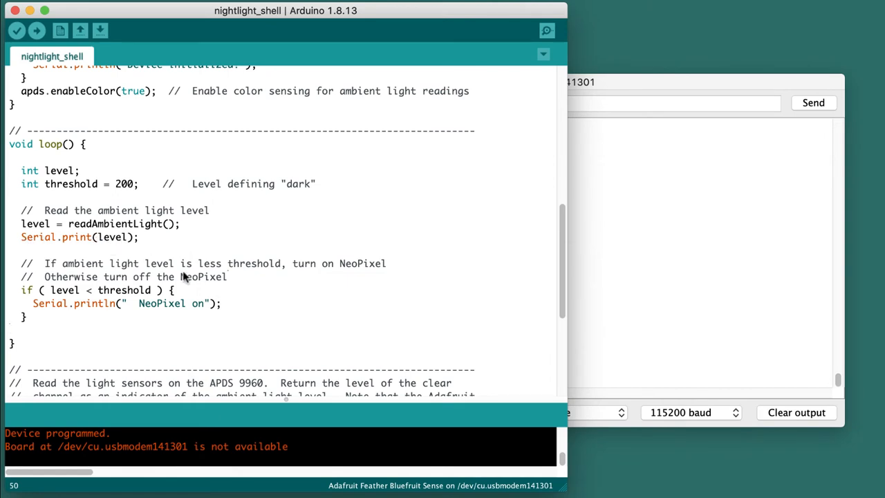
mouse_move(69, 335)
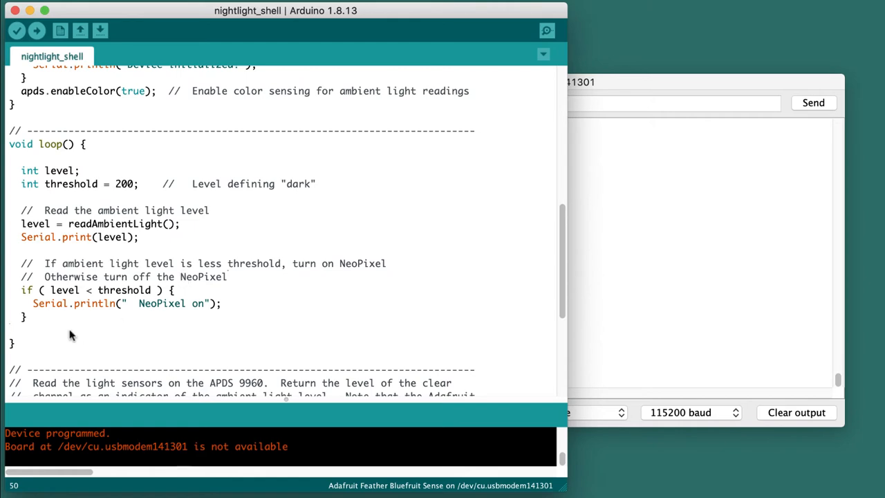
click(10, 329)
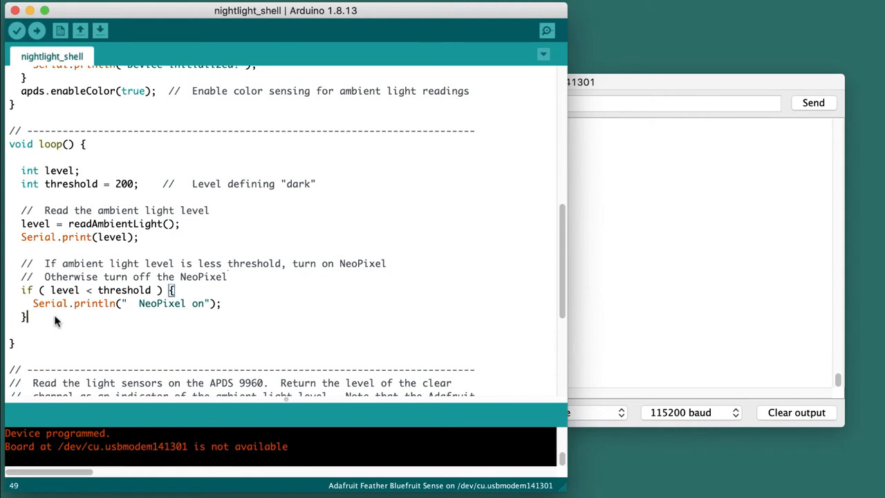
- Add an 'else {' branch with 'Serial.println(" NeoPixel off");'
text(else)
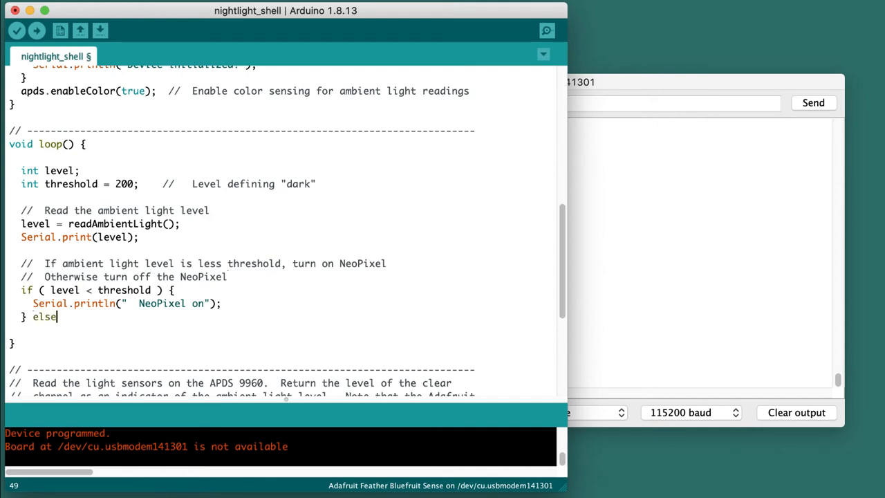
text({)
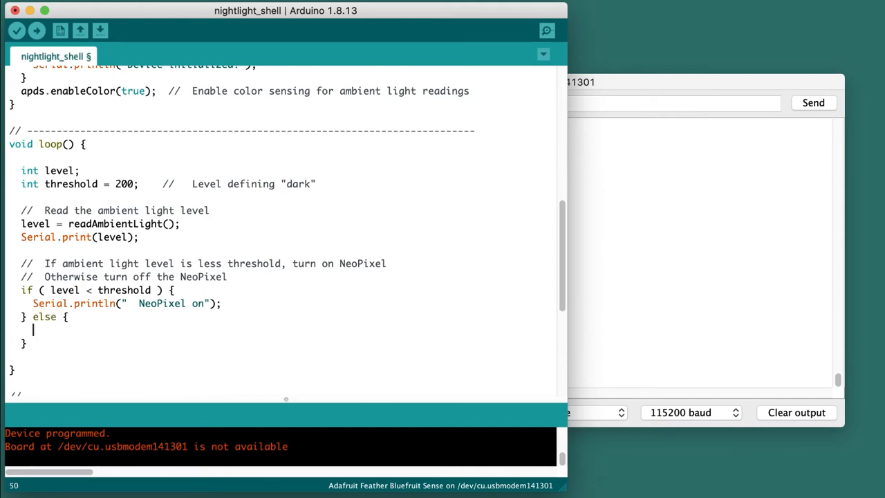
text(Serial.p)
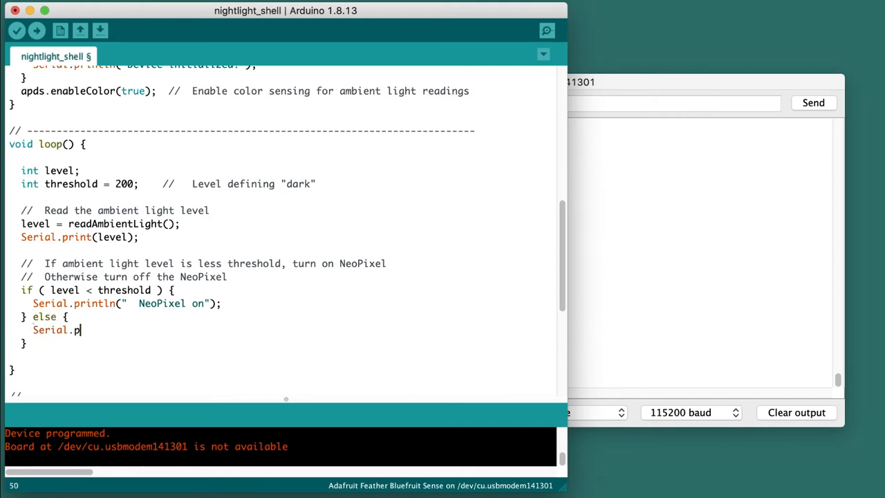
text(rintln("  Neop)
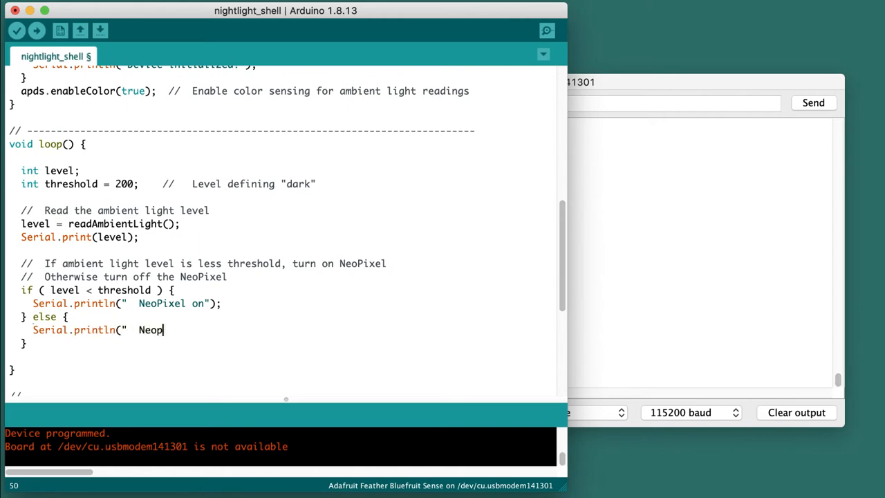
text(ixel off)
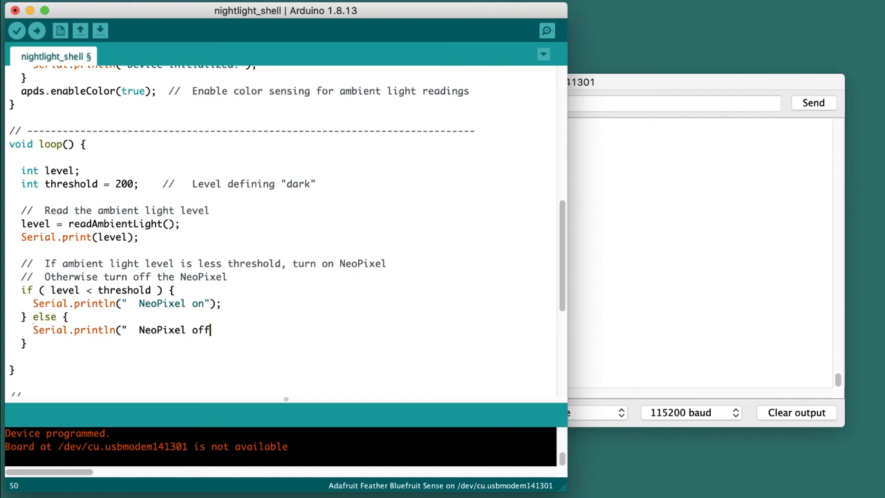
text(");)
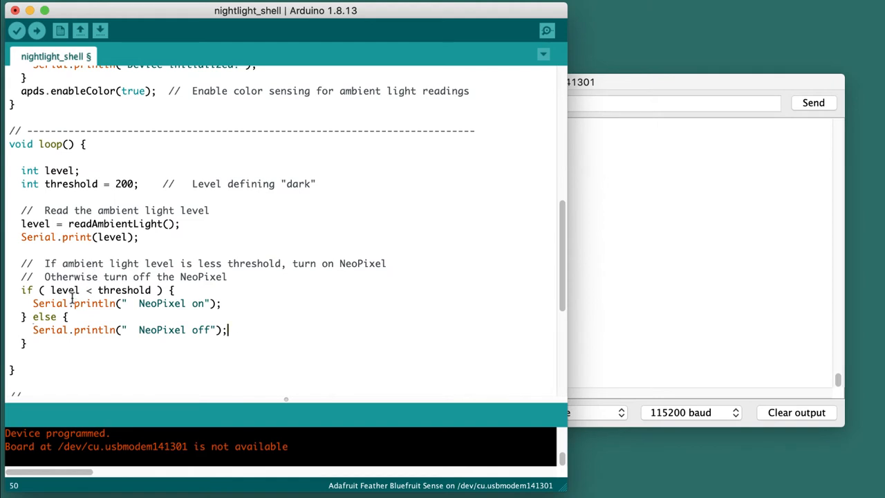
mouse_move(124, 303)
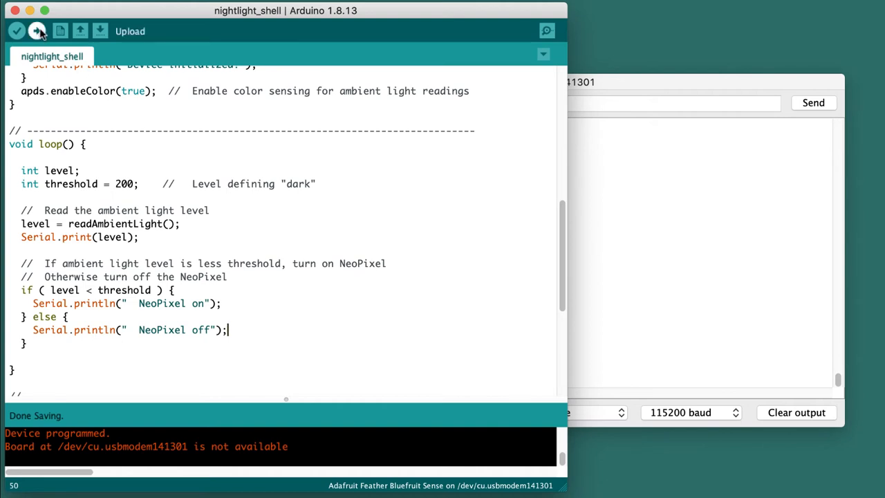
- Upload the revised on/off nightlight sketch to the Feather until 'Device programmed.' appears
click(36, 31)
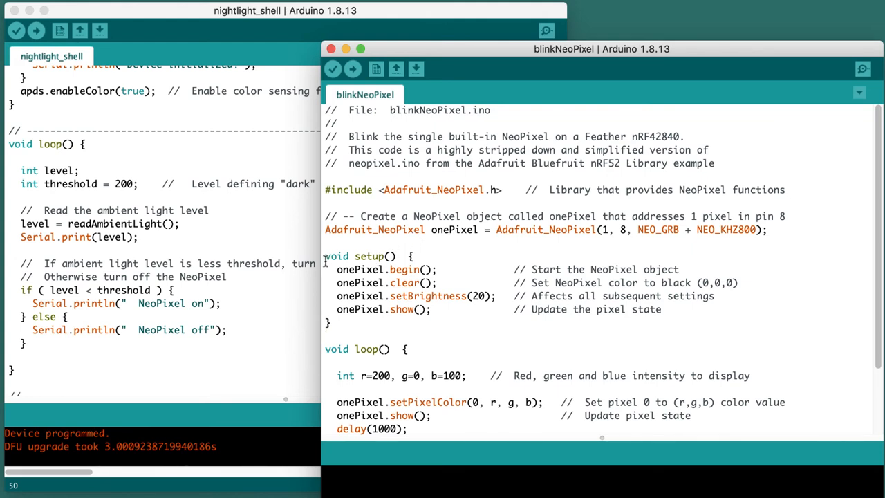
mouse_move(325, 313)
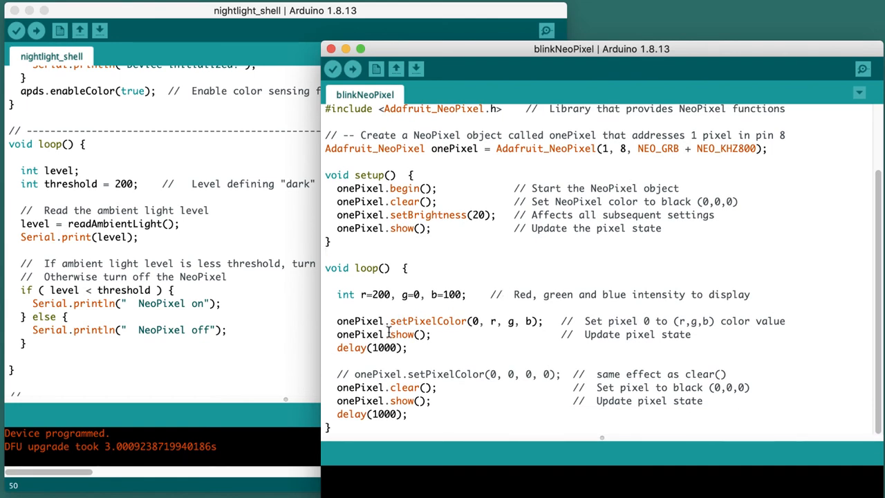
mouse_move(450, 246)
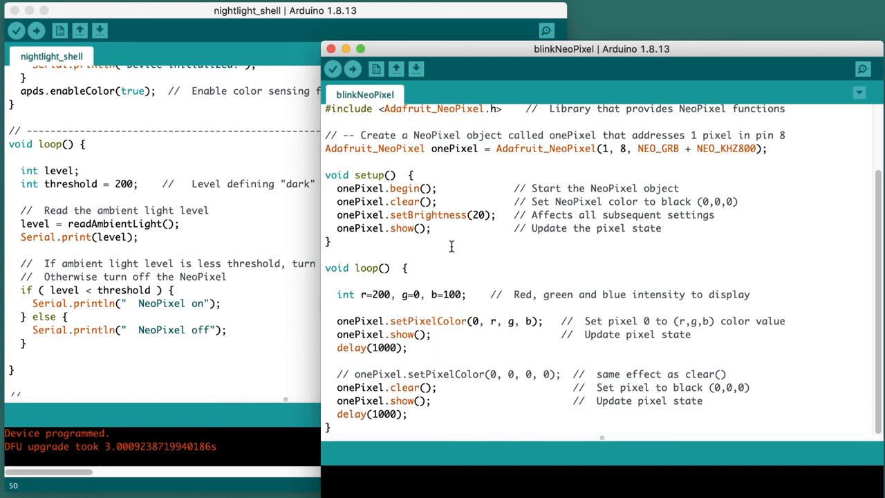
mouse_move(326, 195)
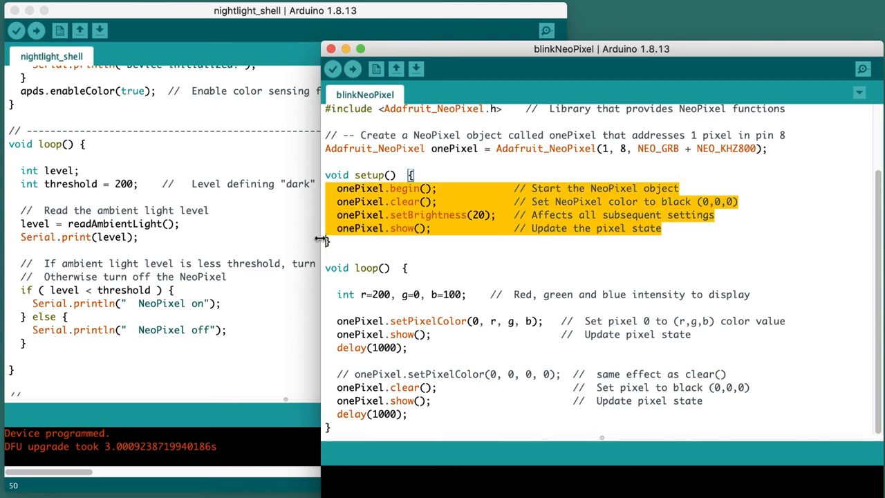
mouse_move(318, 221)
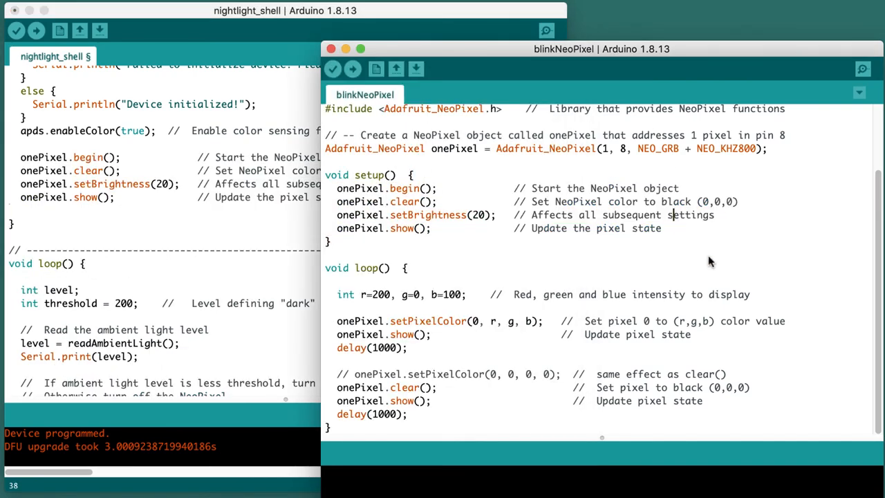
mouse_move(439, 285)
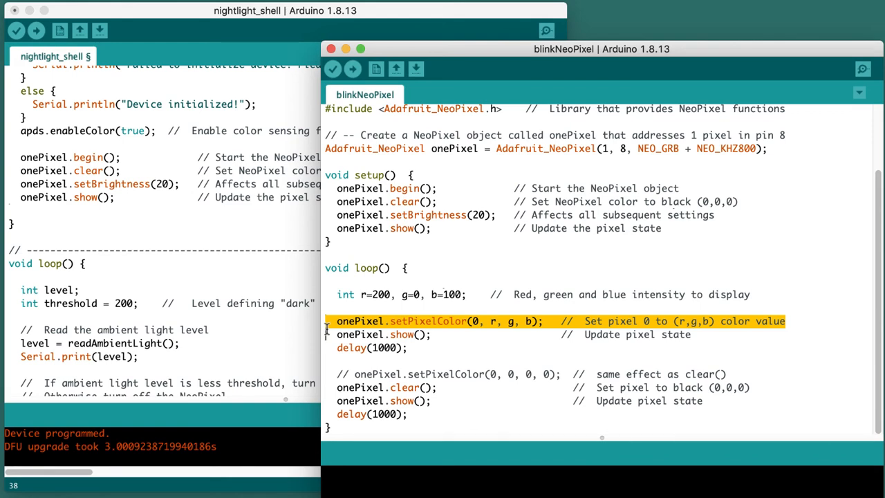
- Scroll through the sketch to reach setup() where the NeoPixel start-up lines go
scroll(down, 3)
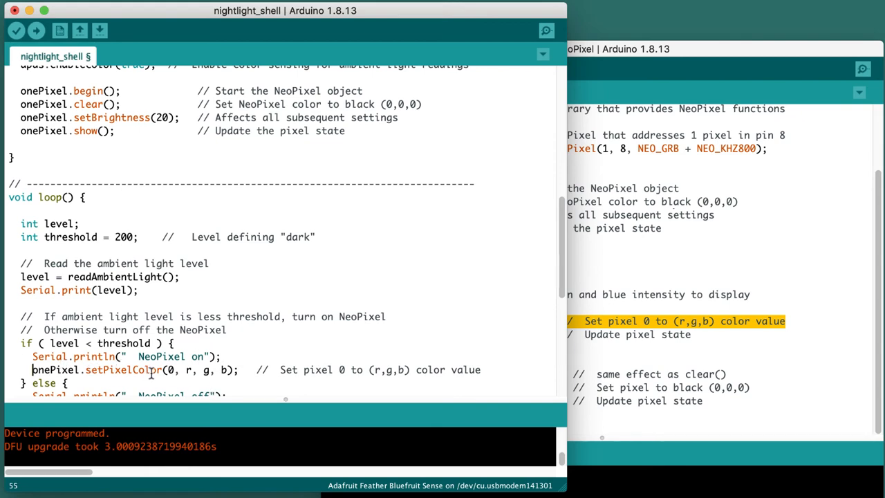
mouse_move(300, 311)
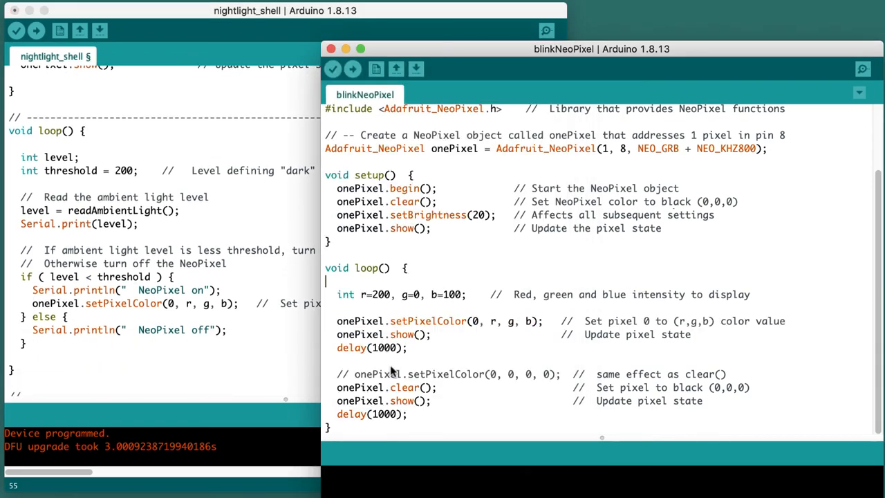
mouse_move(331, 393)
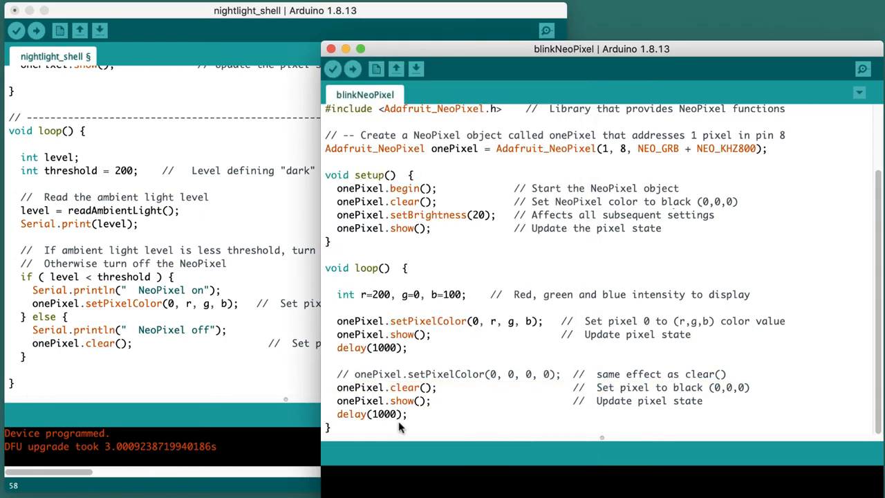
mouse_move(326, 408)
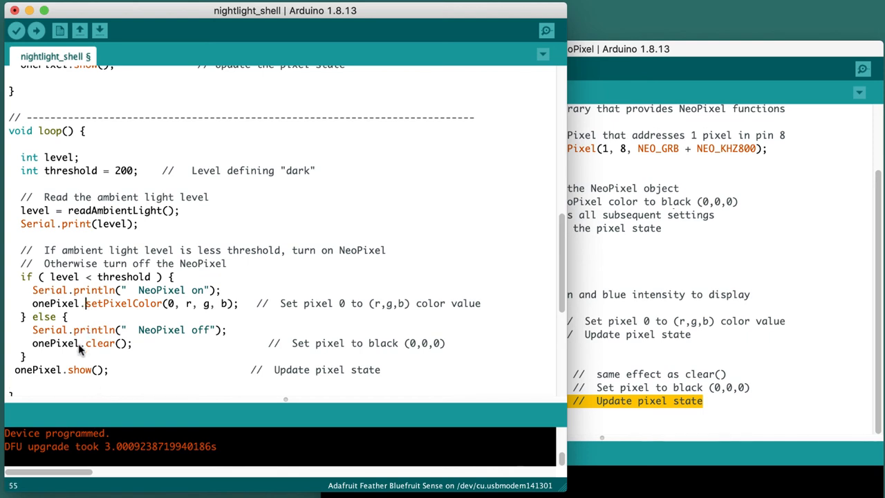
mouse_move(82, 349)
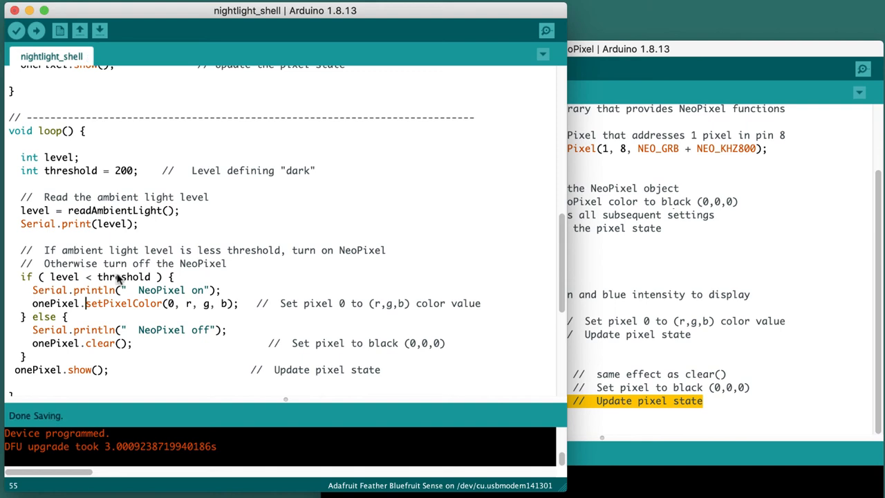
mouse_move(324, 176)
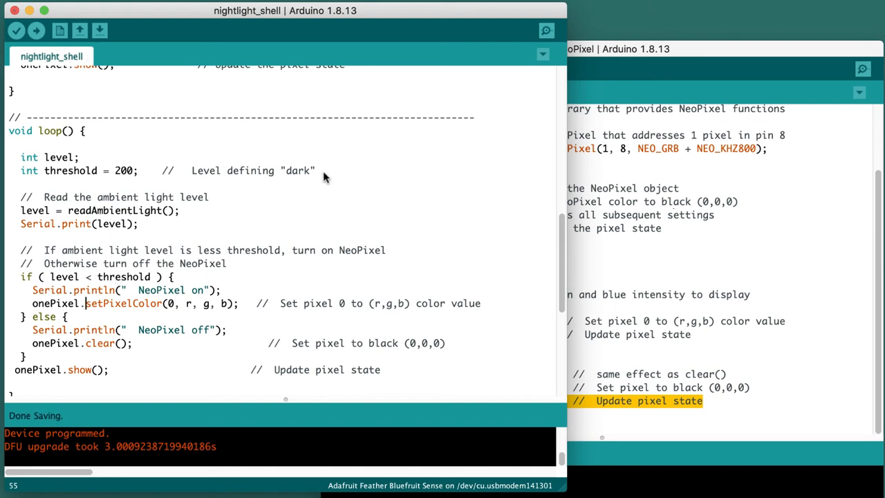
mouse_move(196, 320)
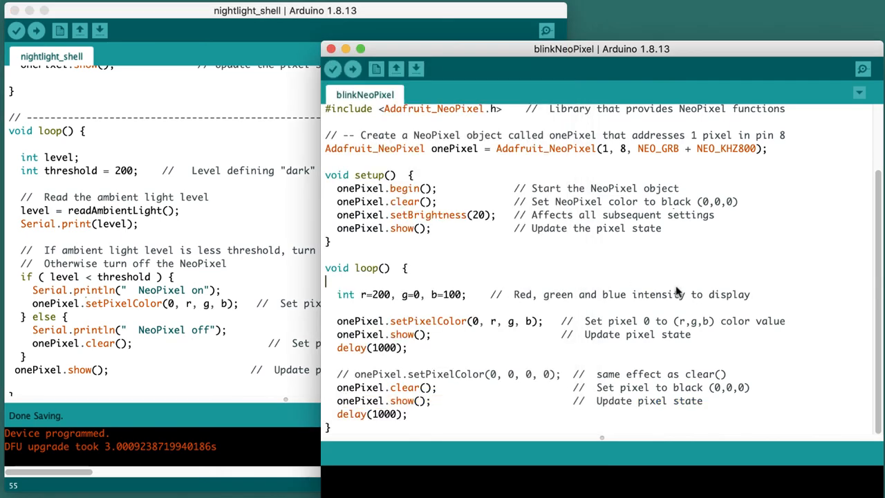
mouse_move(329, 302)
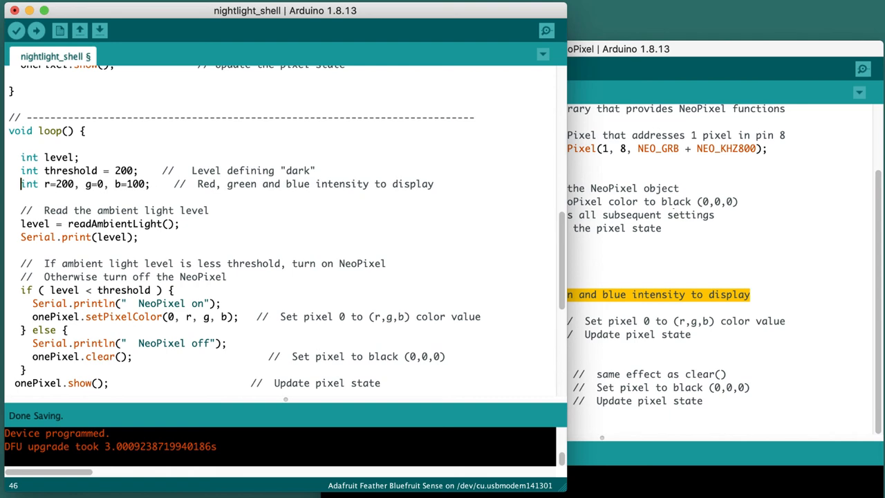
mouse_move(97, 194)
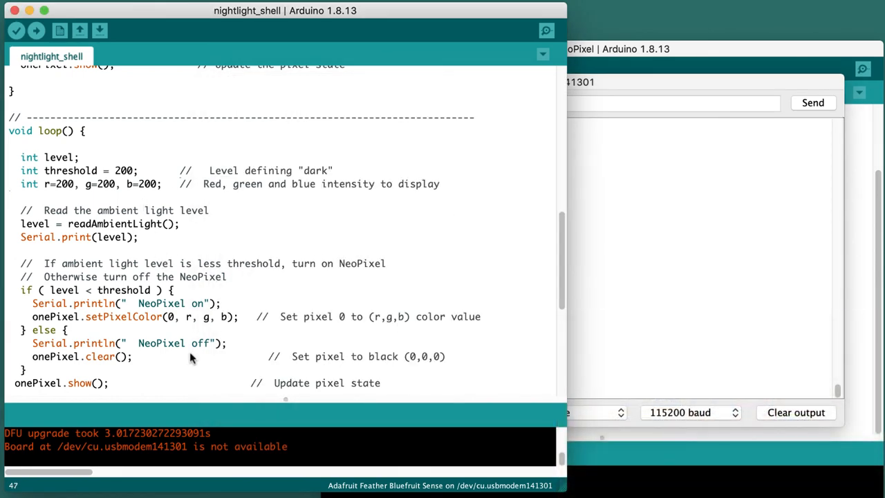
scroll(down, 3)
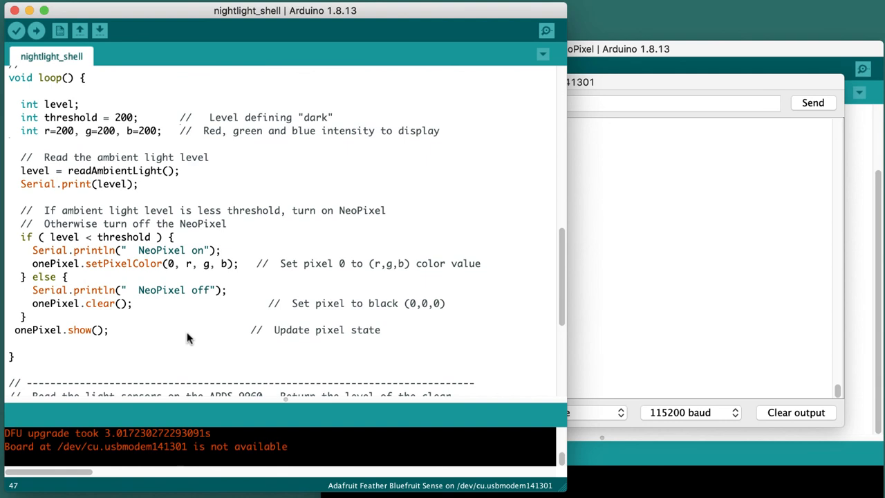
mouse_move(33, 333)
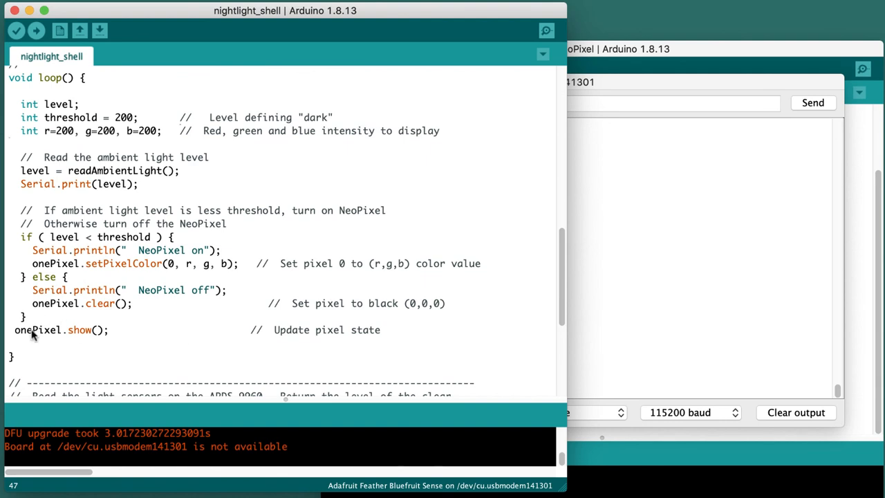
mouse_move(20, 338)
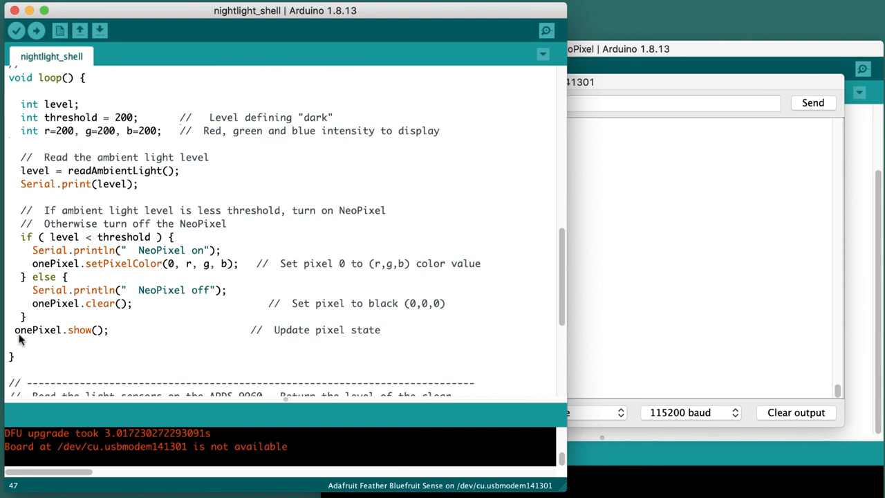
mouse_move(50, 318)
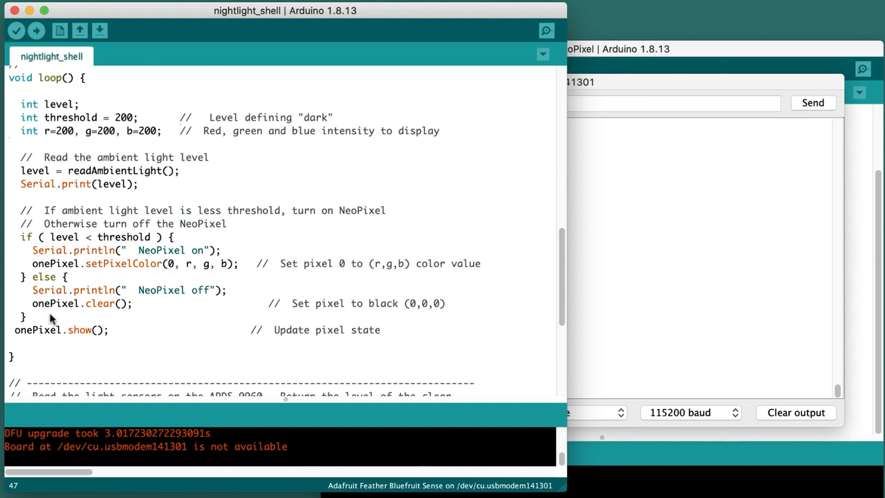
mouse_move(84, 274)
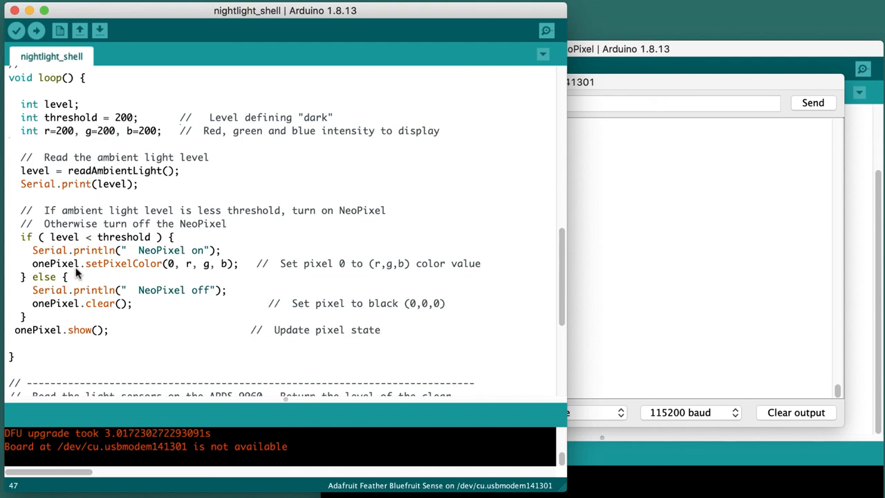
mouse_move(76, 310)
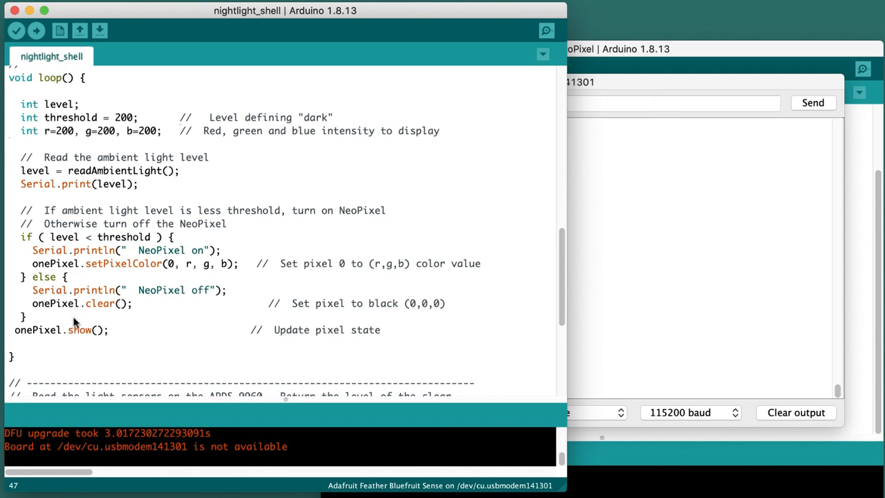
mouse_move(61, 348)
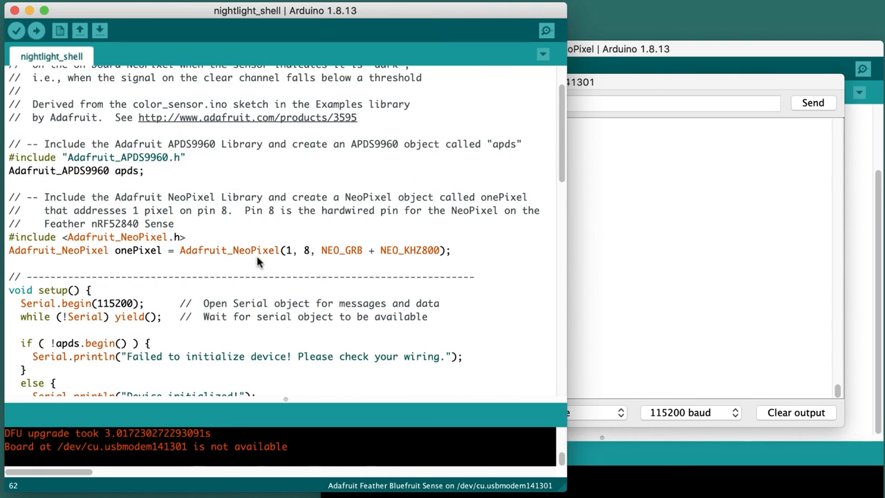
scroll(down, 3)
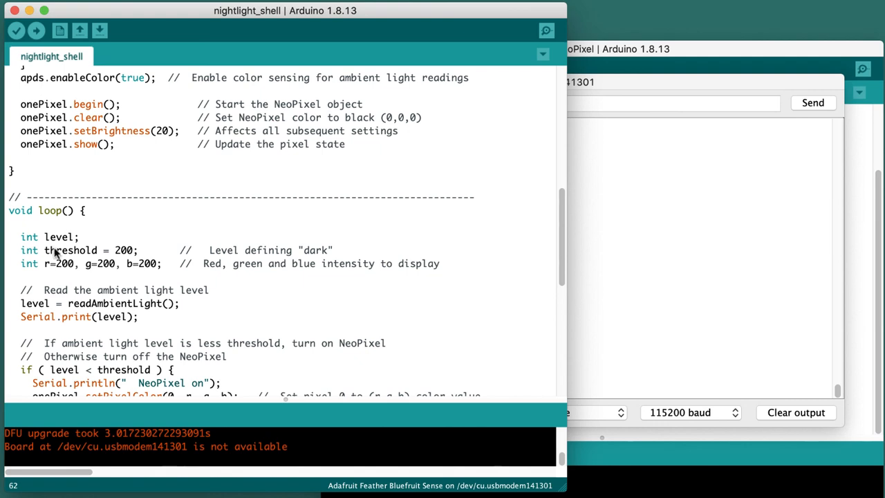
mouse_move(64, 263)
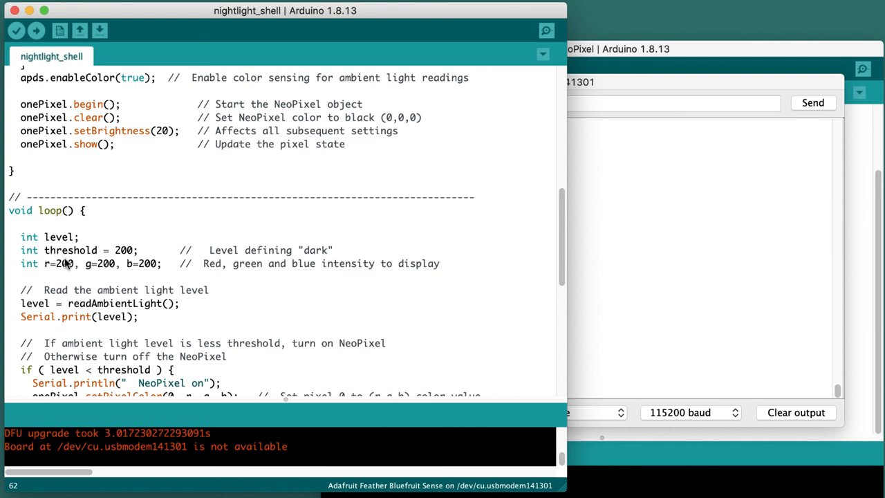
mouse_move(66, 238)
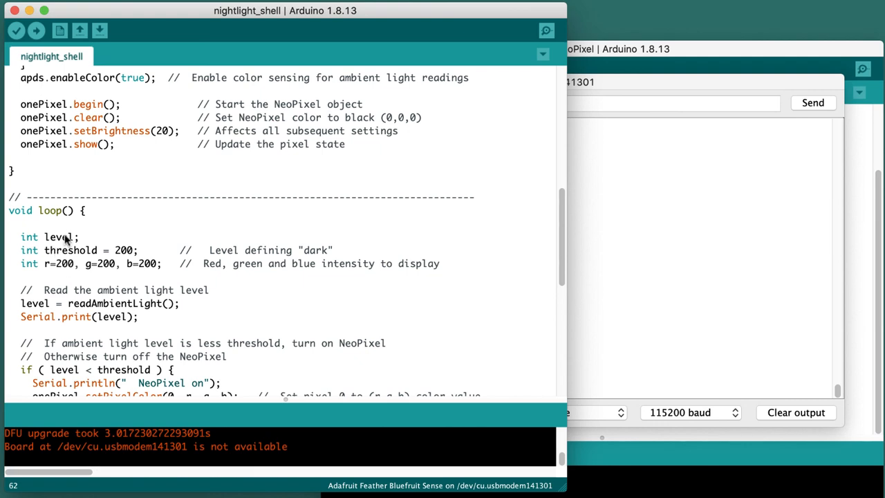
scroll(down, 3)
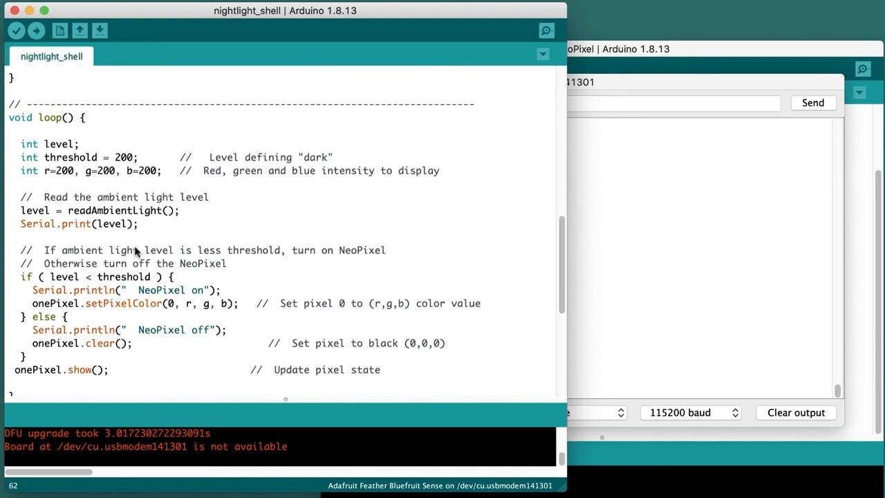
mouse_move(150, 310)
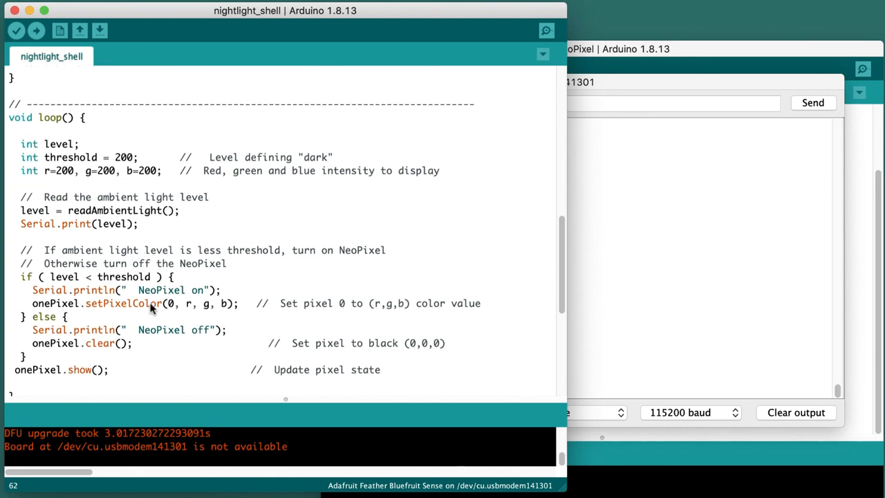
mouse_move(158, 304)
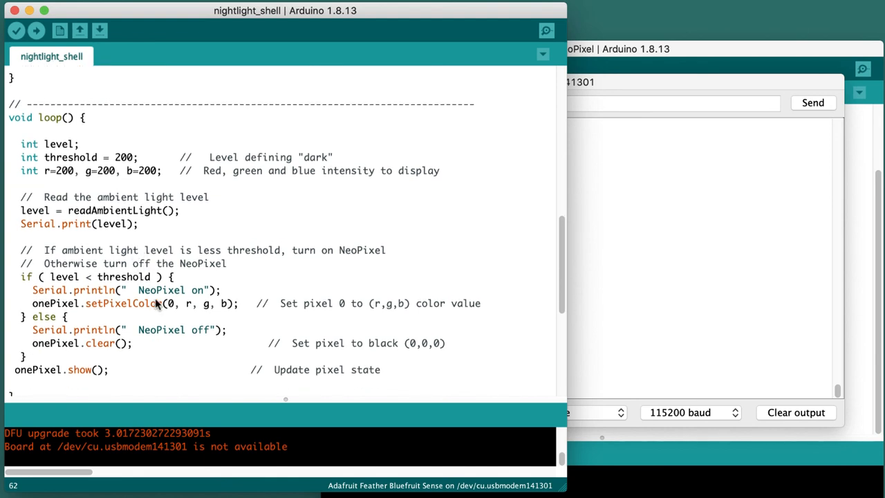